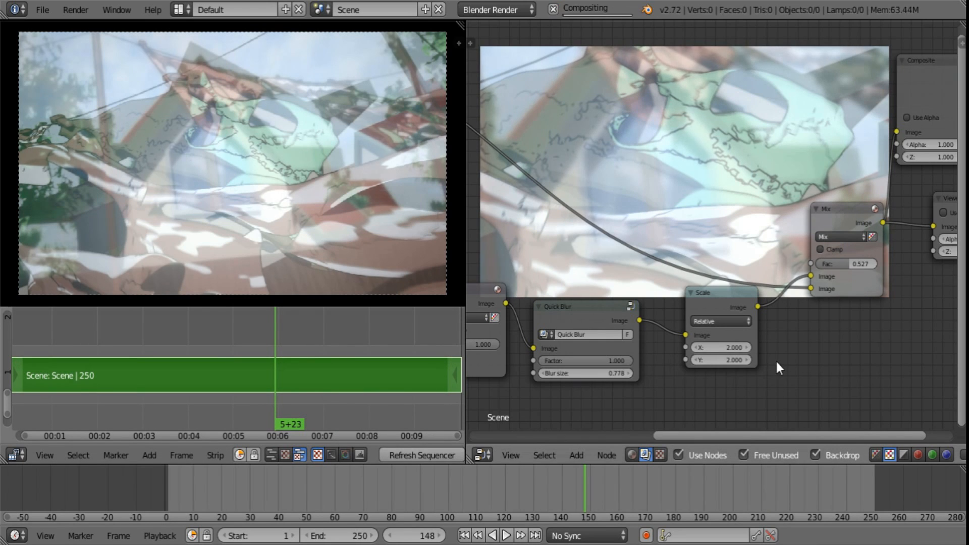
# - Refresh the sequencer preview and move the playhead back to frame 28
pyautogui.click(421, 454)
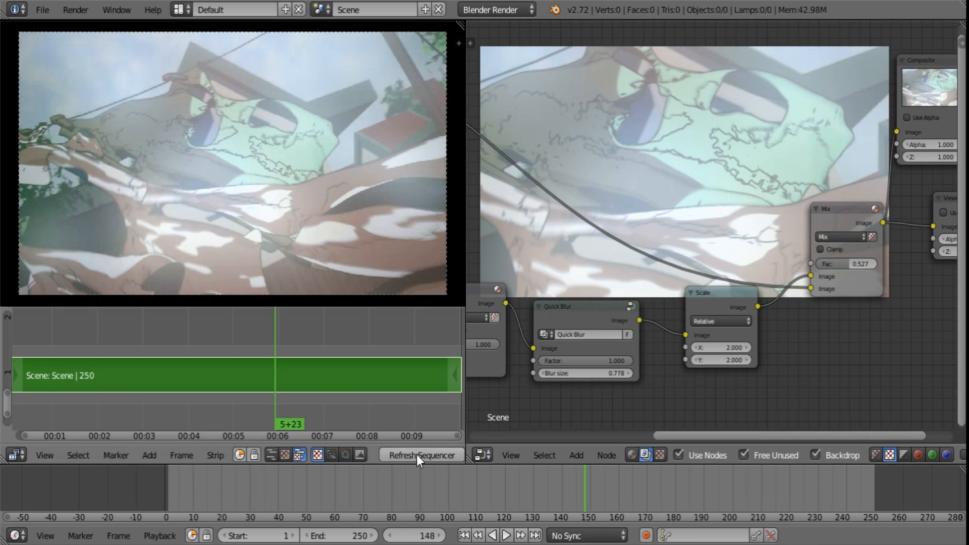
pyautogui.moveTo(683, 382)
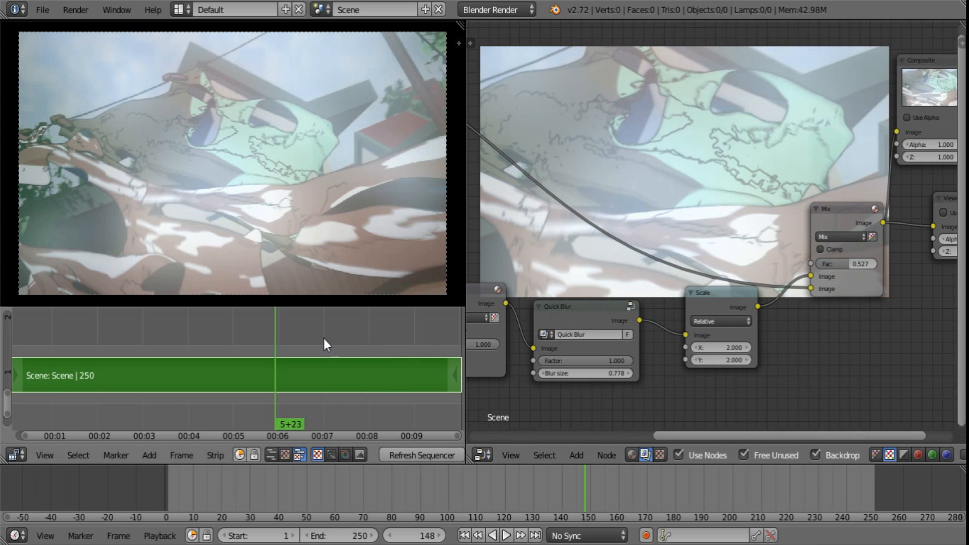
pyautogui.click(408, 372)
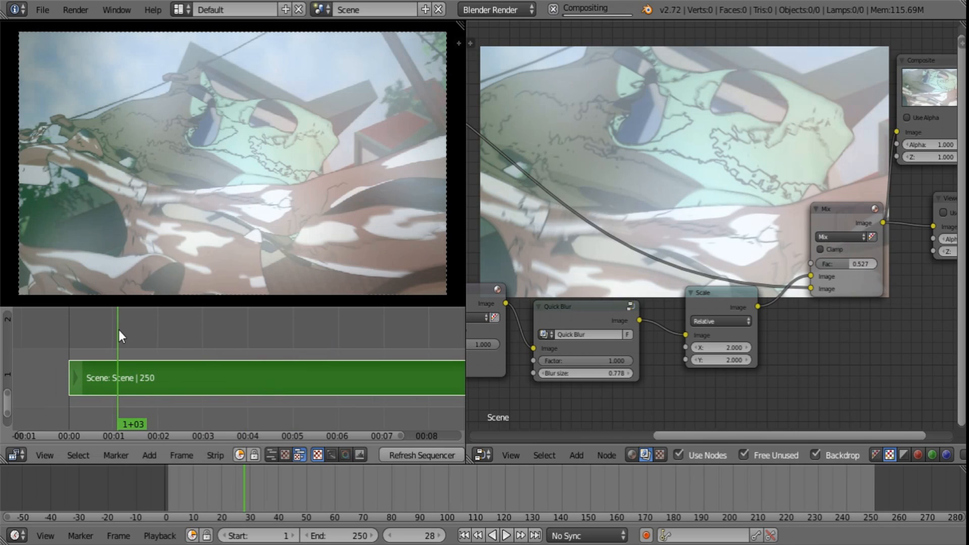
pyautogui.moveTo(375, 362)
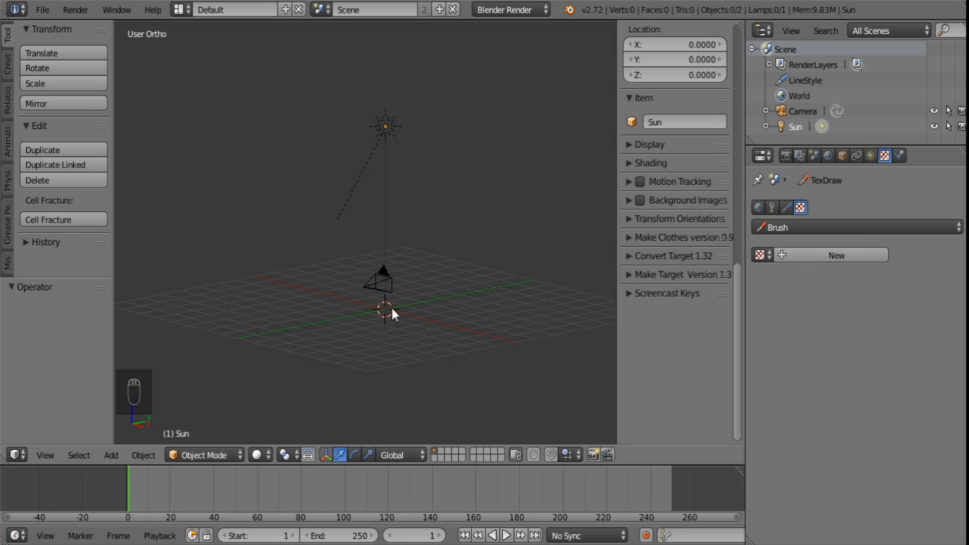
# - Select the sun lamp and camera, then delete all objects from the second scene
pyautogui.click(384, 126)
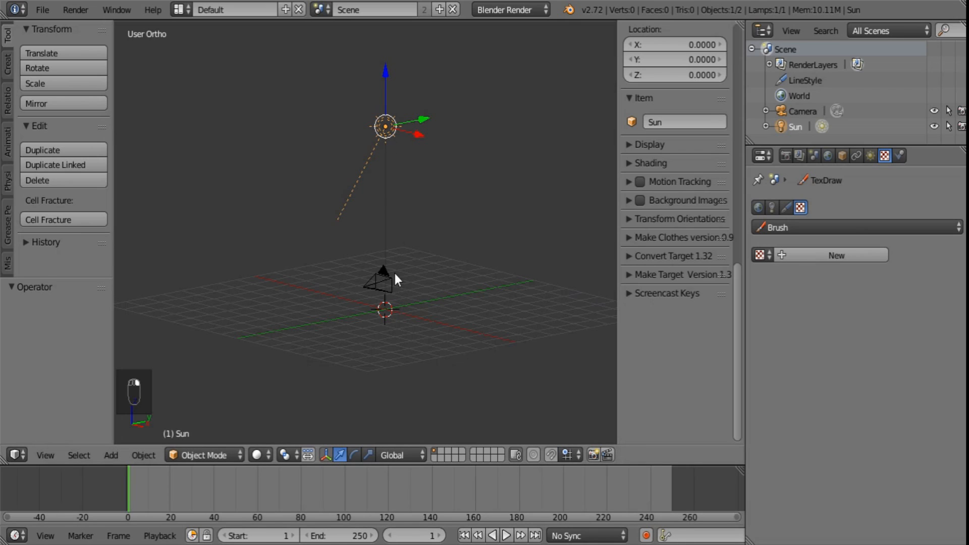
pyautogui.click(382, 272)
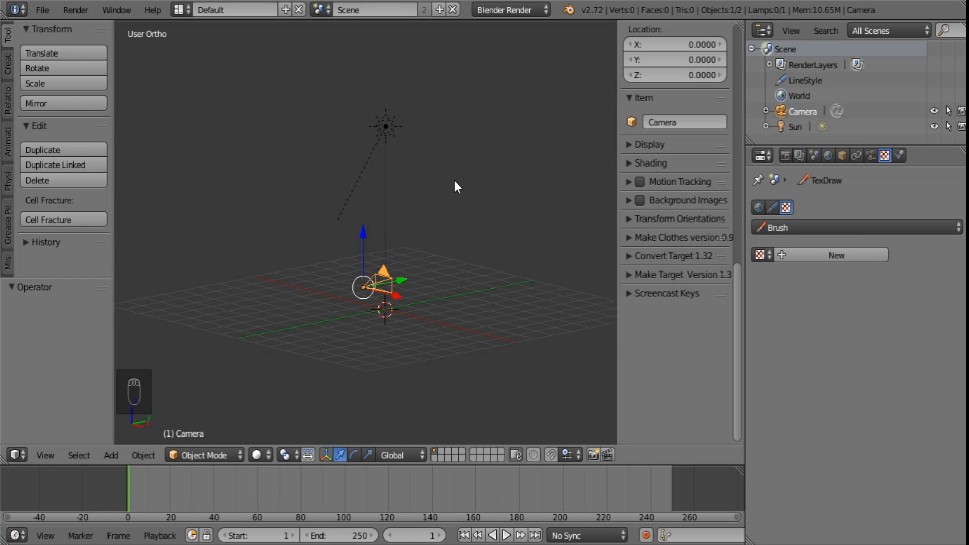
pyautogui.moveTo(501, 286)
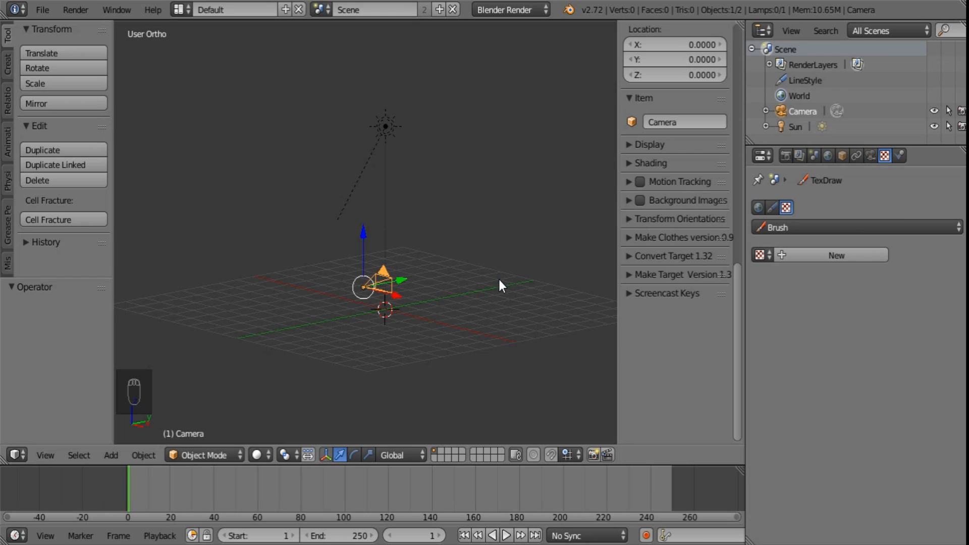
pyautogui.moveTo(506, 283)
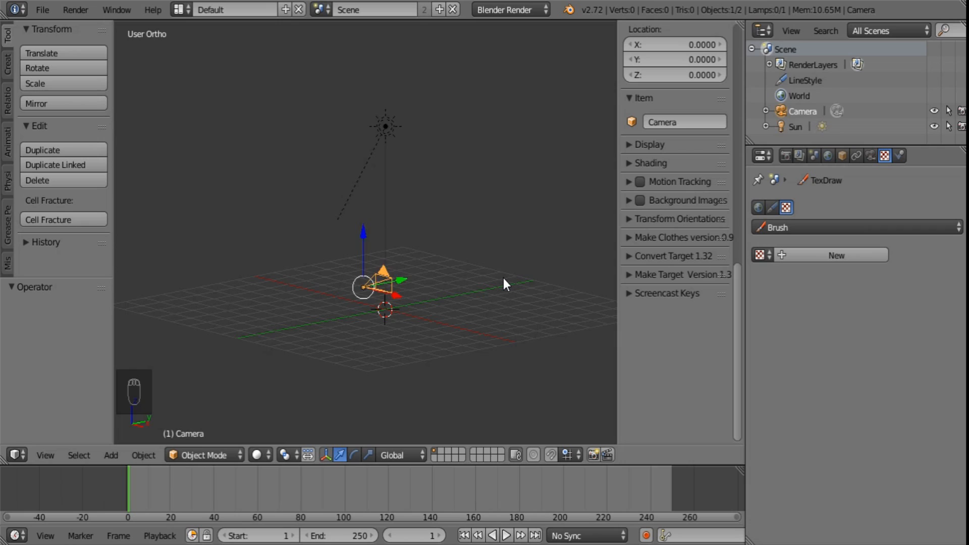
pyautogui.press('a')
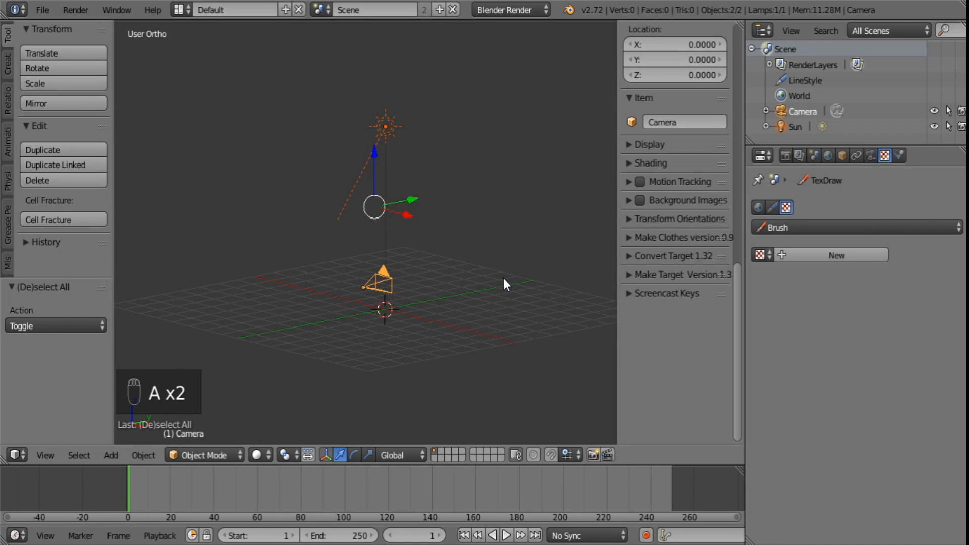
pyautogui.press('x')
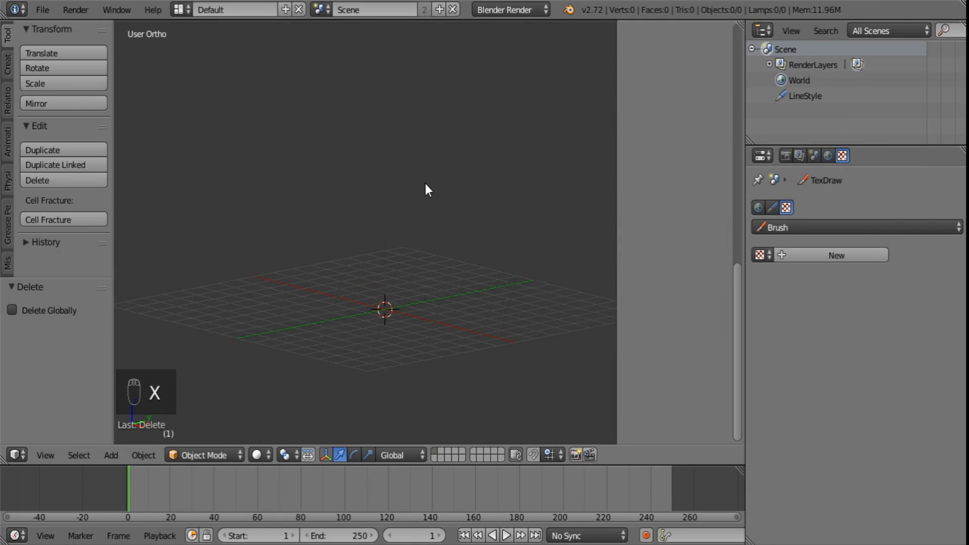
# - Tick Sequencer and Compositing under Post Processing in the Render properties
pyautogui.click(784, 156)
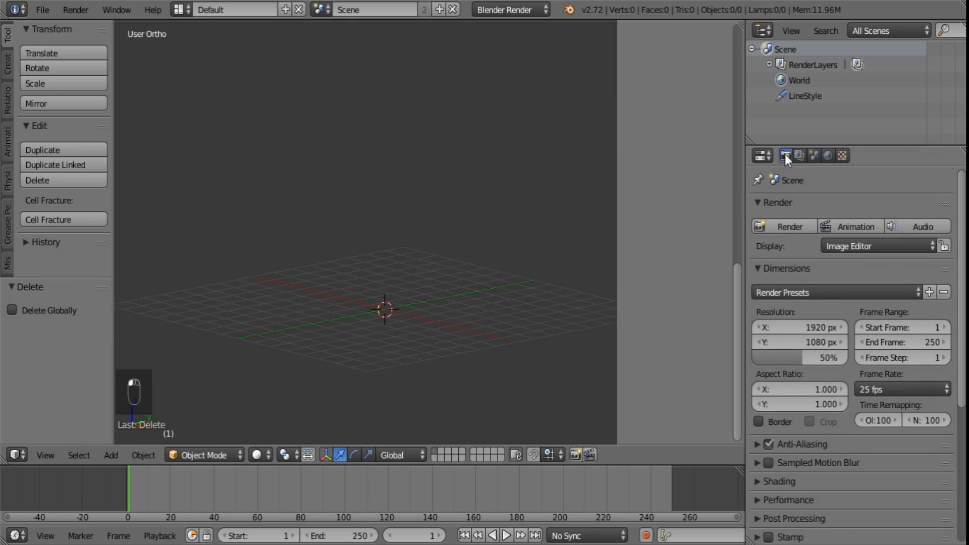
pyautogui.scroll(-3)
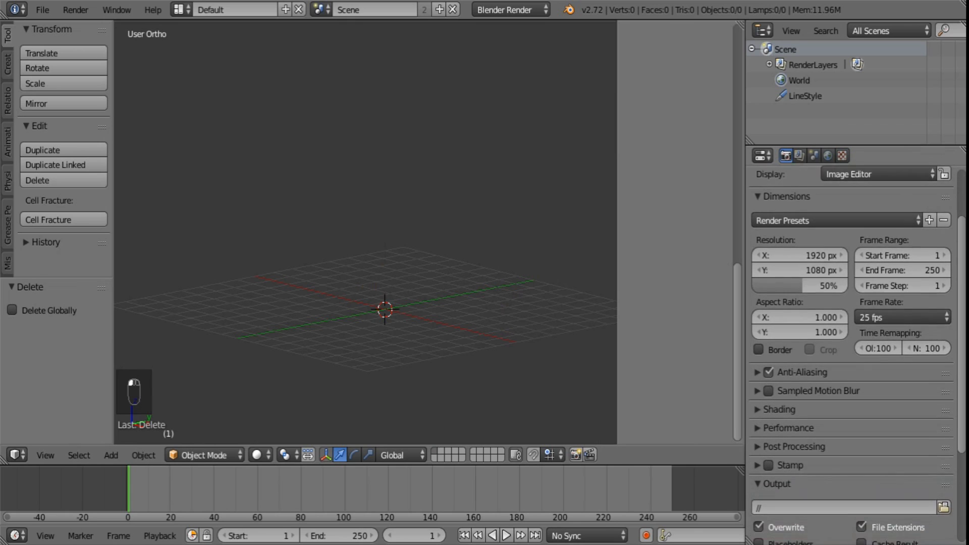
pyautogui.scroll(-3)
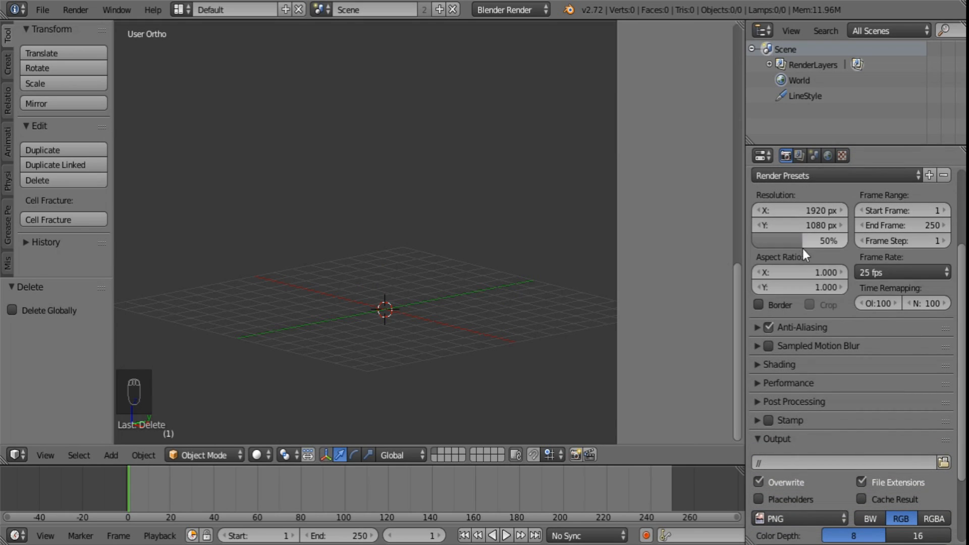
pyautogui.moveTo(916, 259)
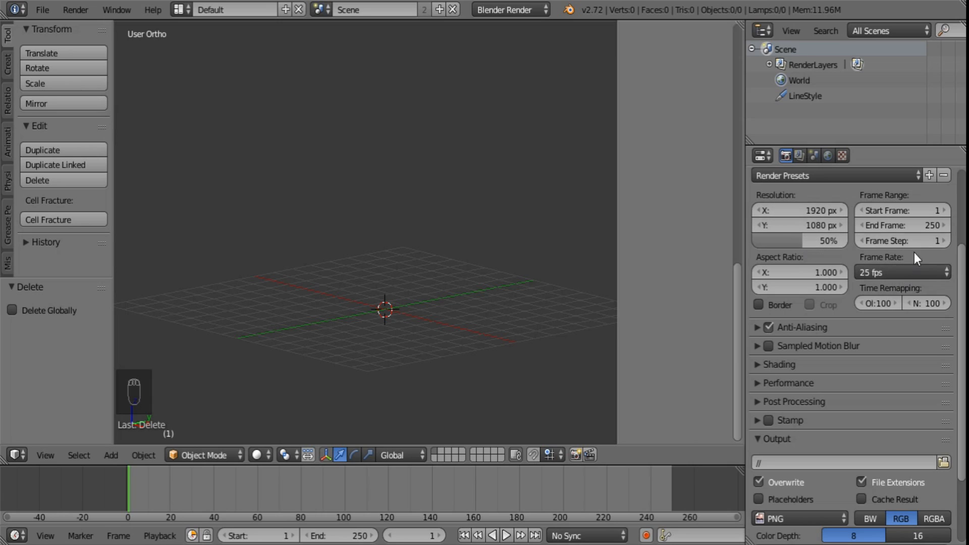
pyautogui.moveTo(797, 222)
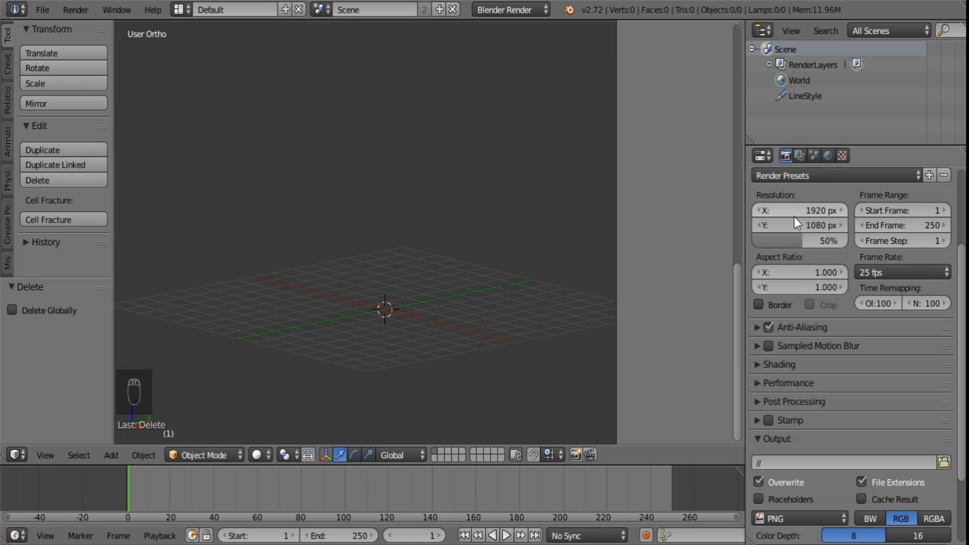
pyautogui.moveTo(936, 344)
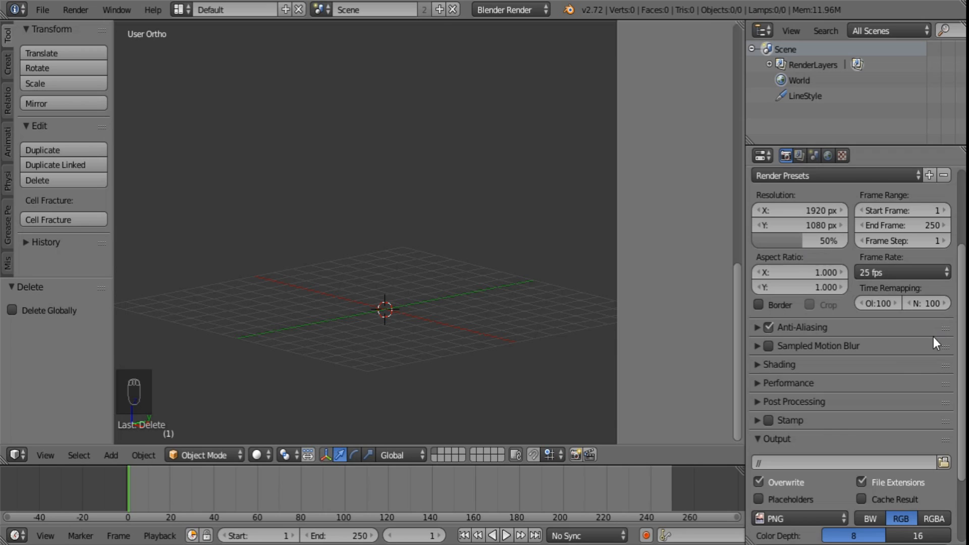
pyautogui.scroll(-3)
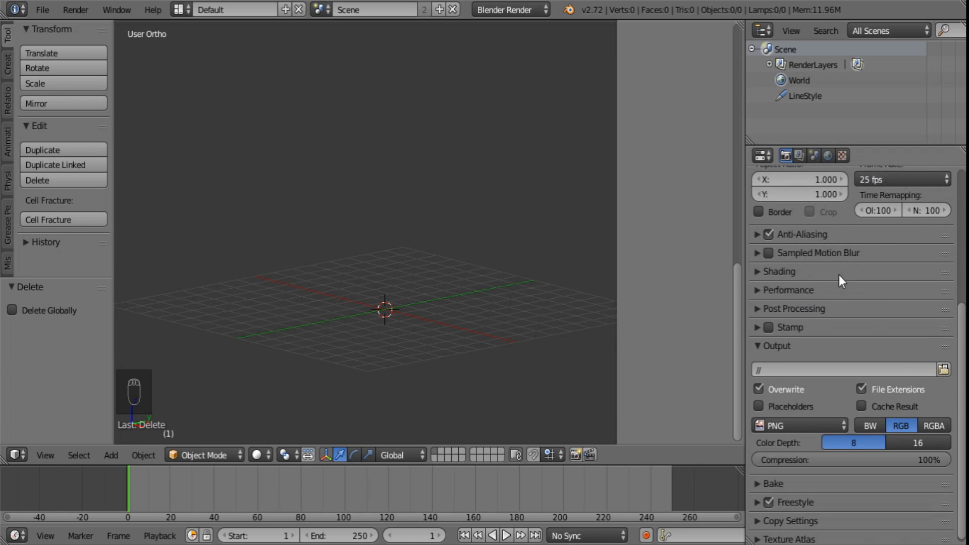
pyautogui.moveTo(809, 305)
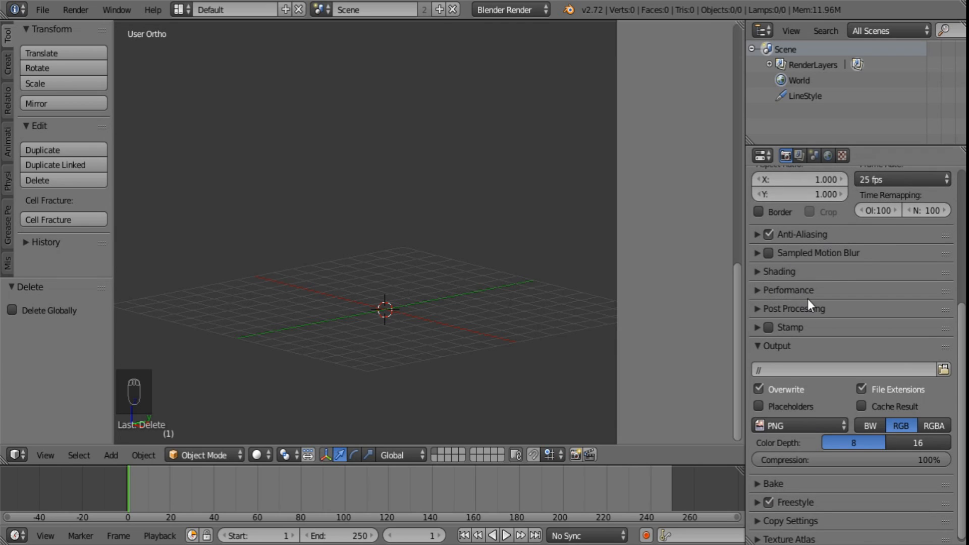
pyautogui.click(793, 304)
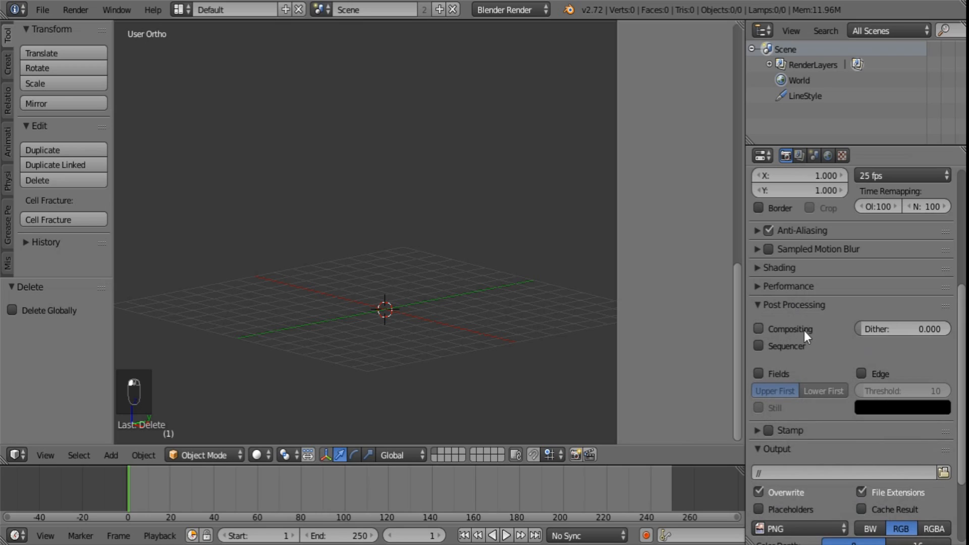
pyautogui.moveTo(796, 344)
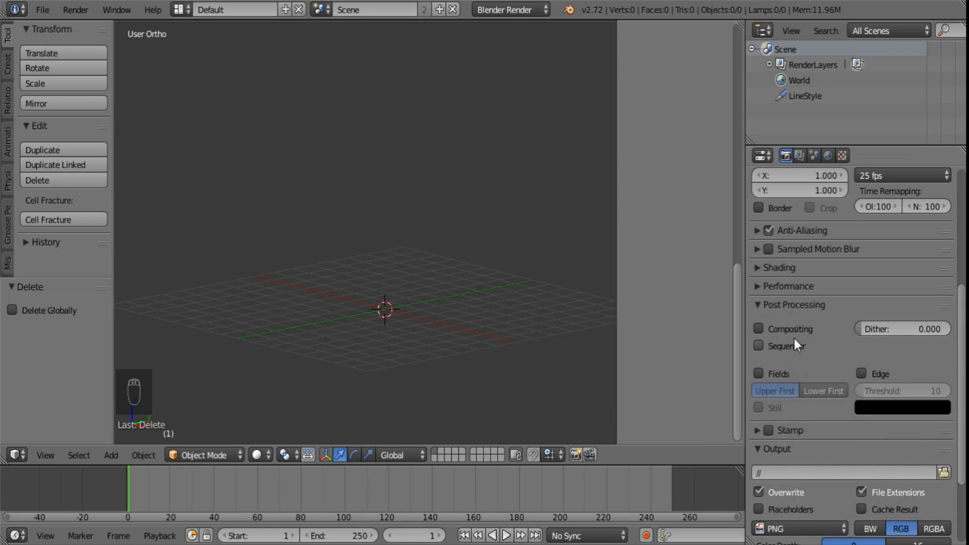
pyautogui.moveTo(759, 346)
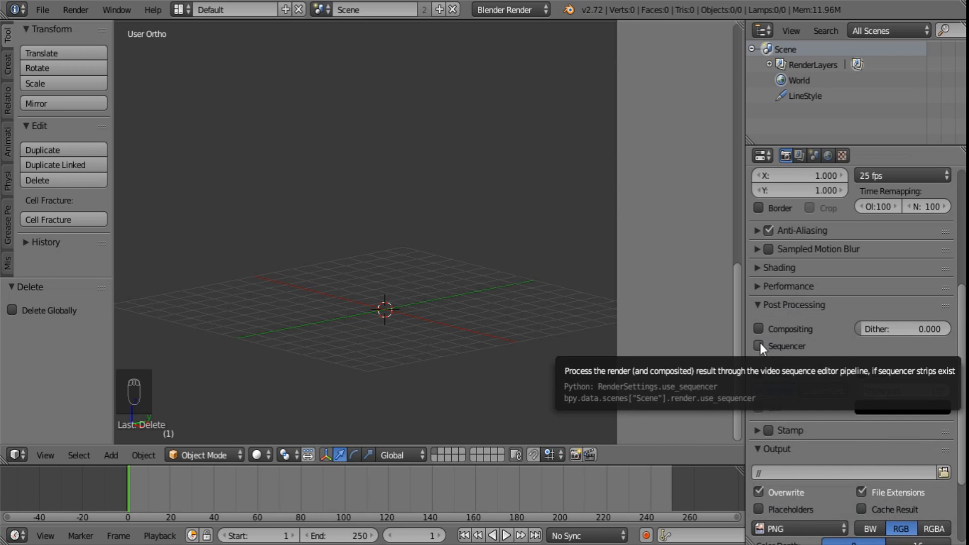
pyautogui.click(759, 346)
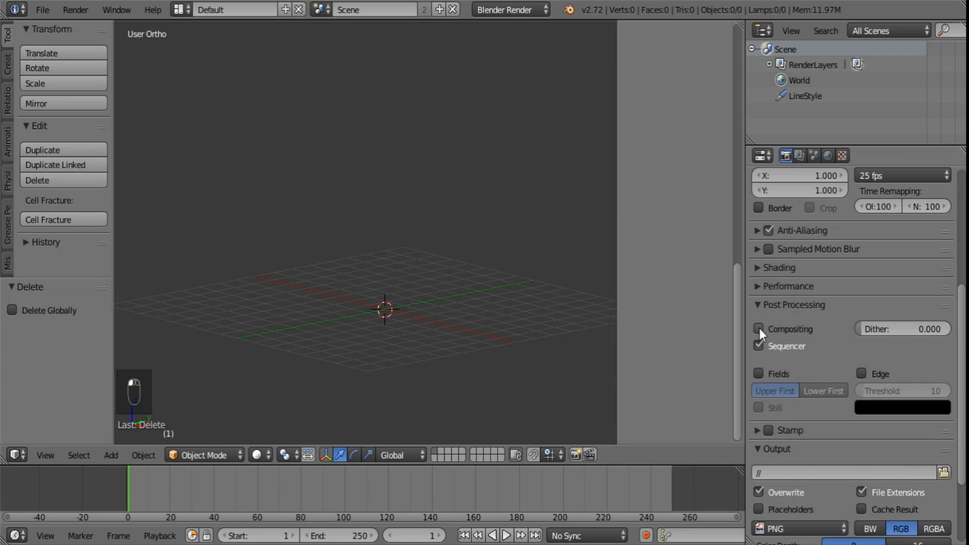
pyautogui.click(758, 328)
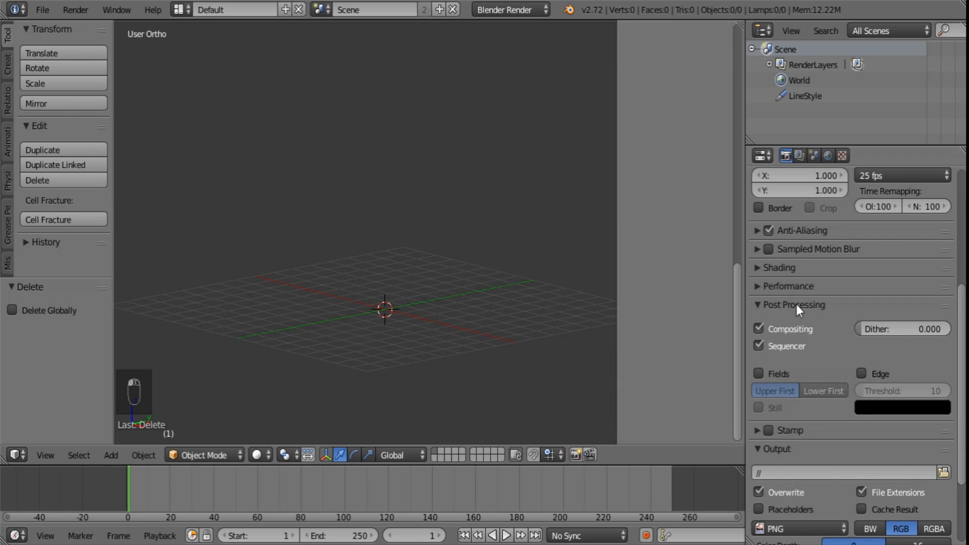
pyautogui.click(792, 304)
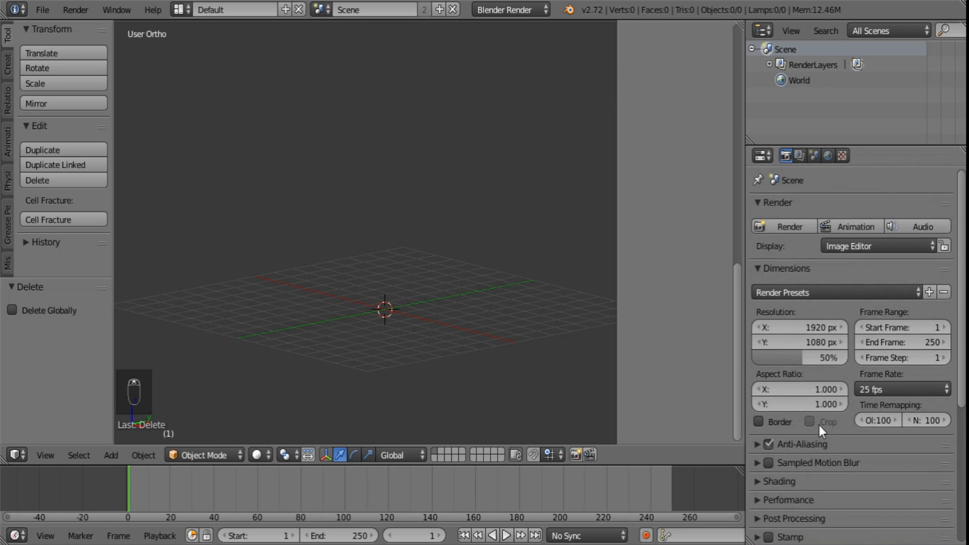
# - Unlink the World datablock from the scene and bring up the render output settings
pyautogui.click(797, 156)
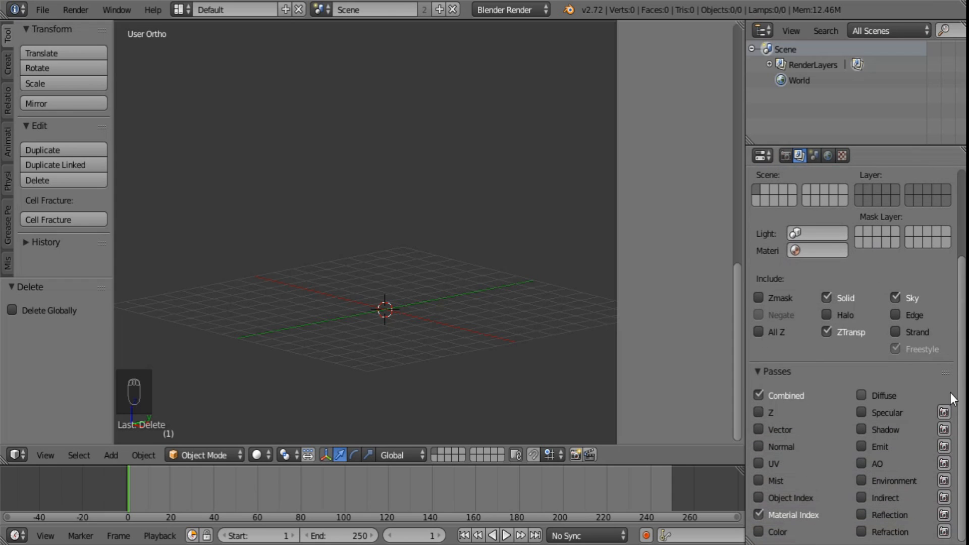
pyautogui.moveTo(784, 156)
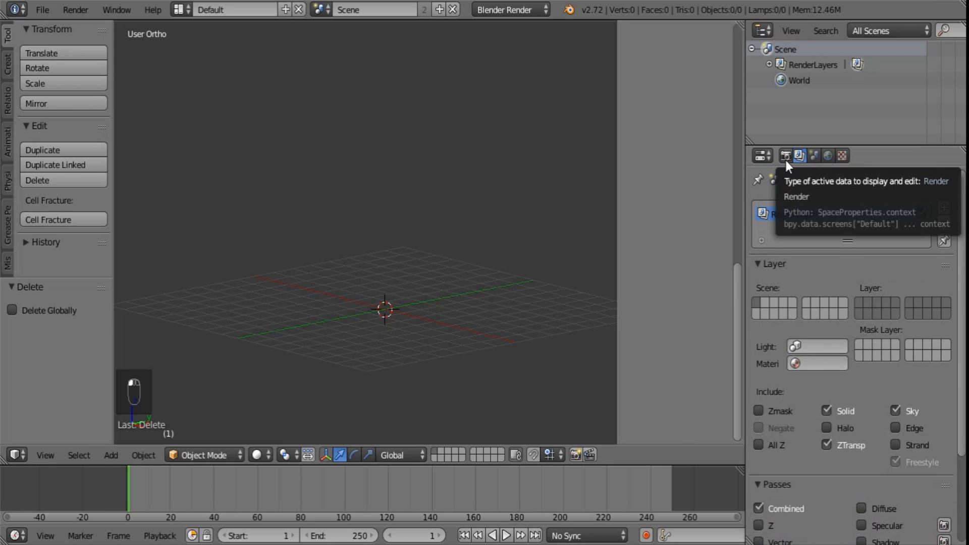
pyautogui.click(827, 156)
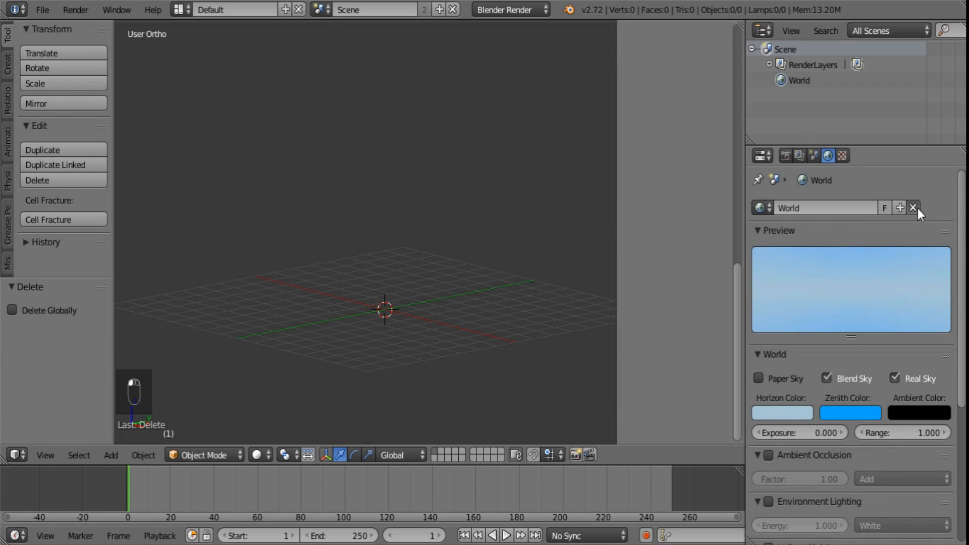
pyautogui.click(784, 156)
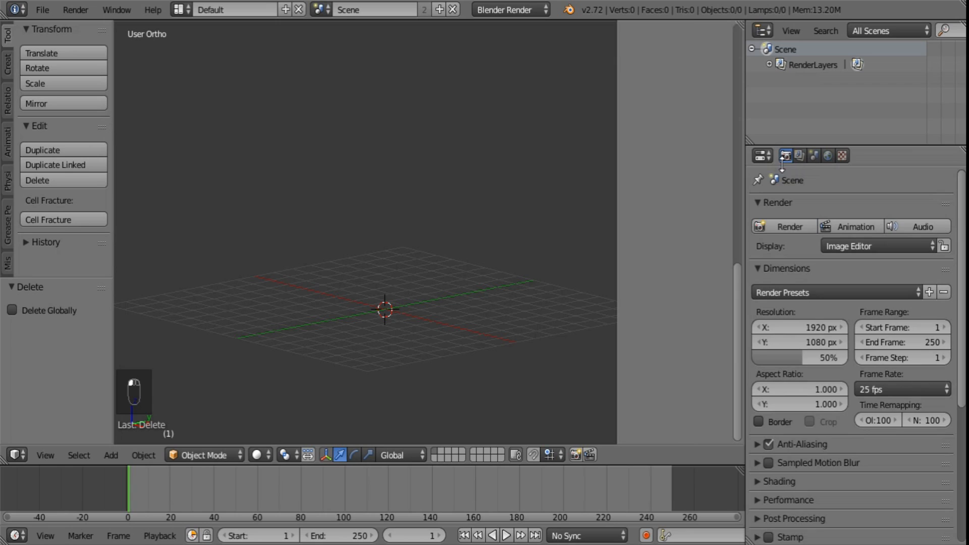
pyautogui.scroll(-3)
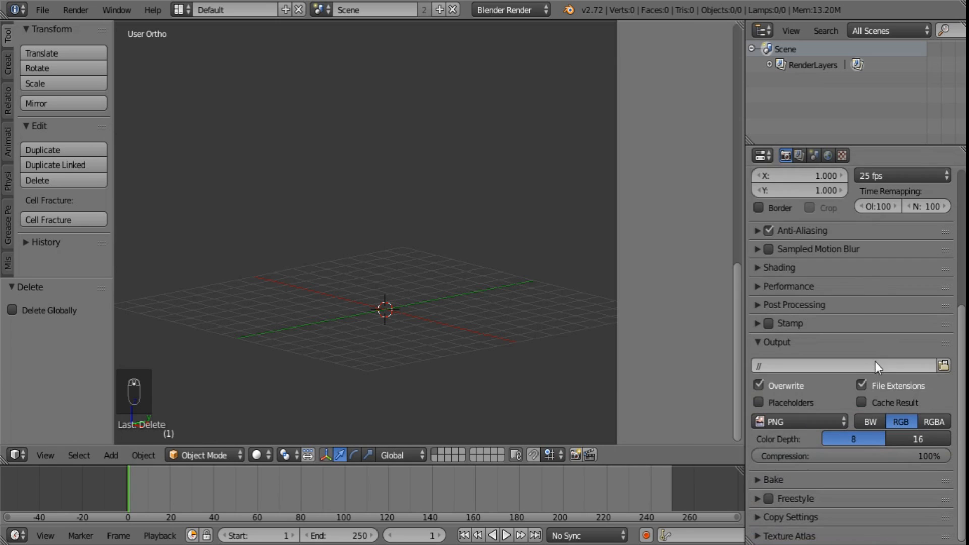
pyautogui.moveTo(393, 54)
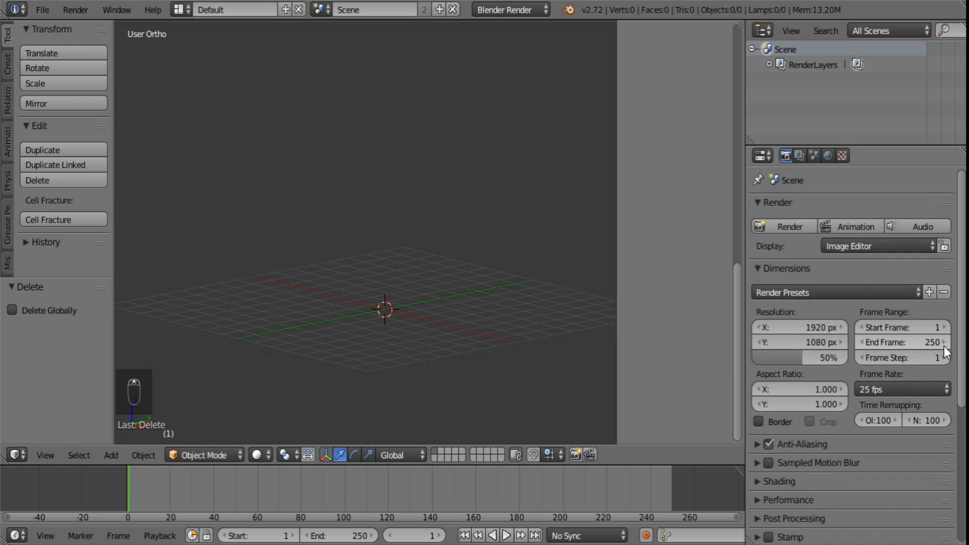
pyautogui.click(782, 226)
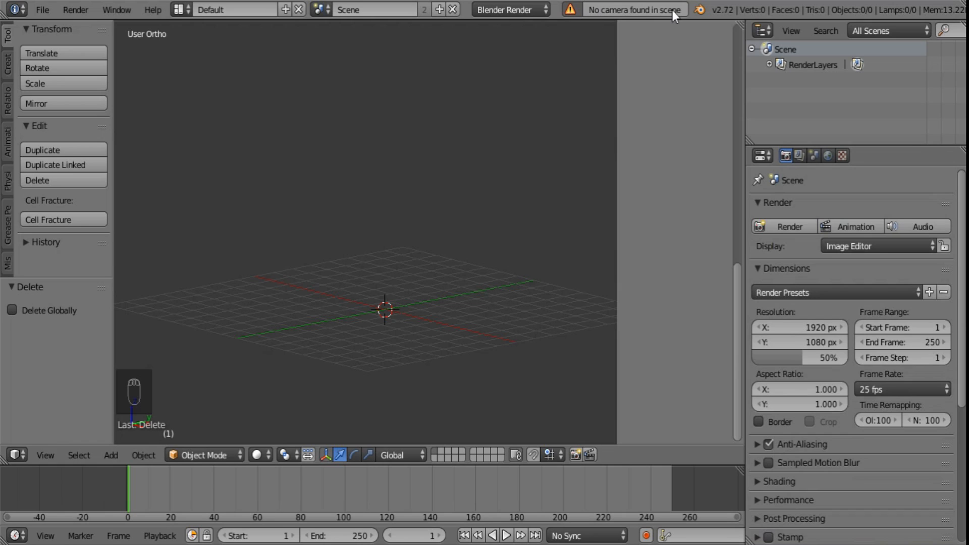
pyautogui.moveTo(591, 172)
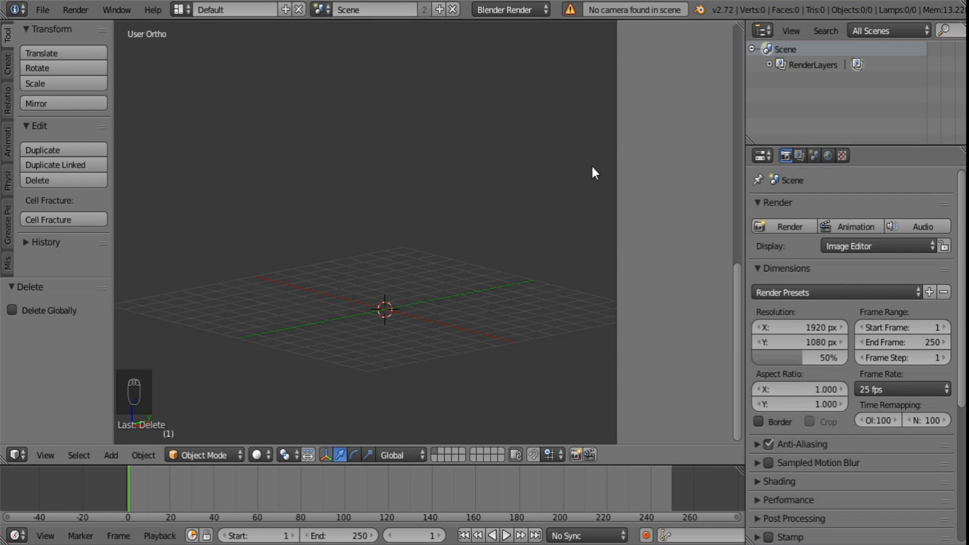
pyautogui.moveTo(498, 170)
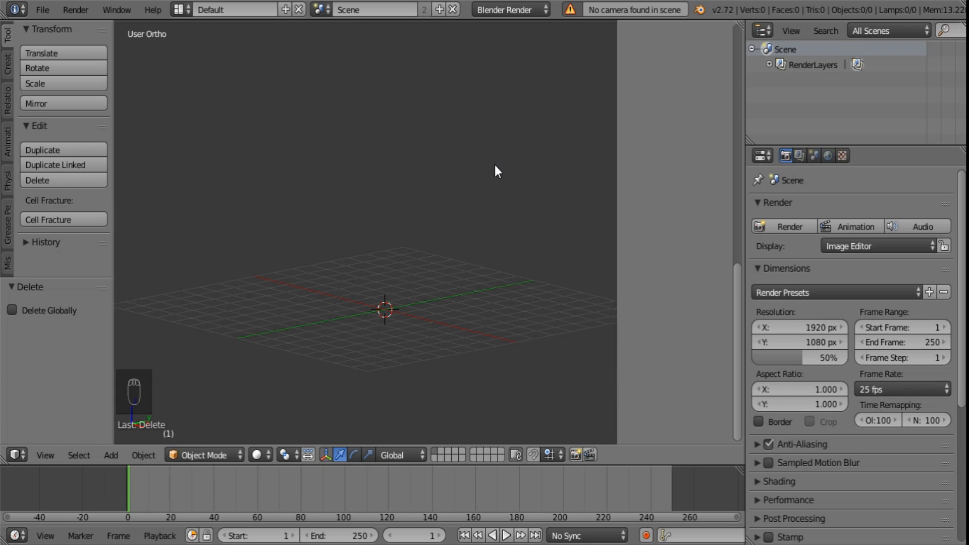
pyautogui.moveTo(39, 444)
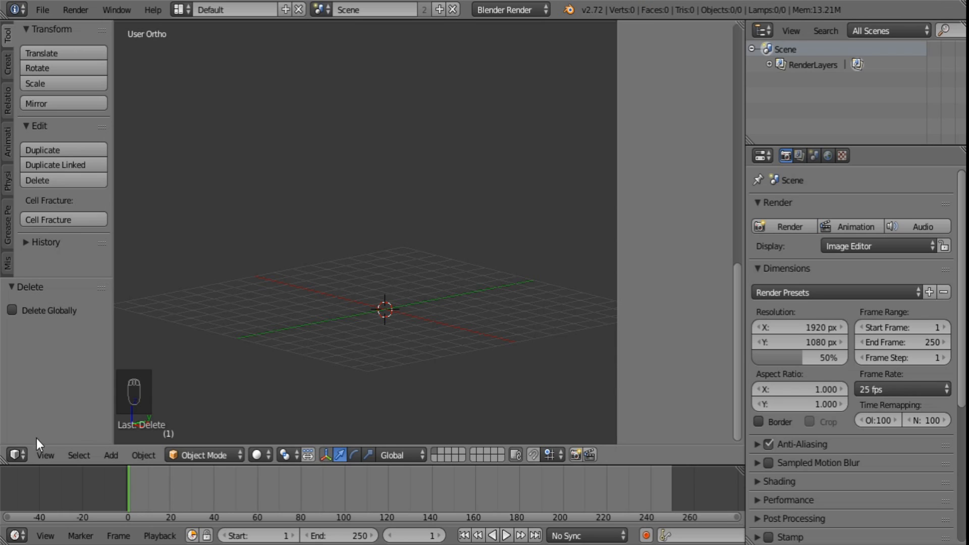
pyautogui.moveTo(255, 514)
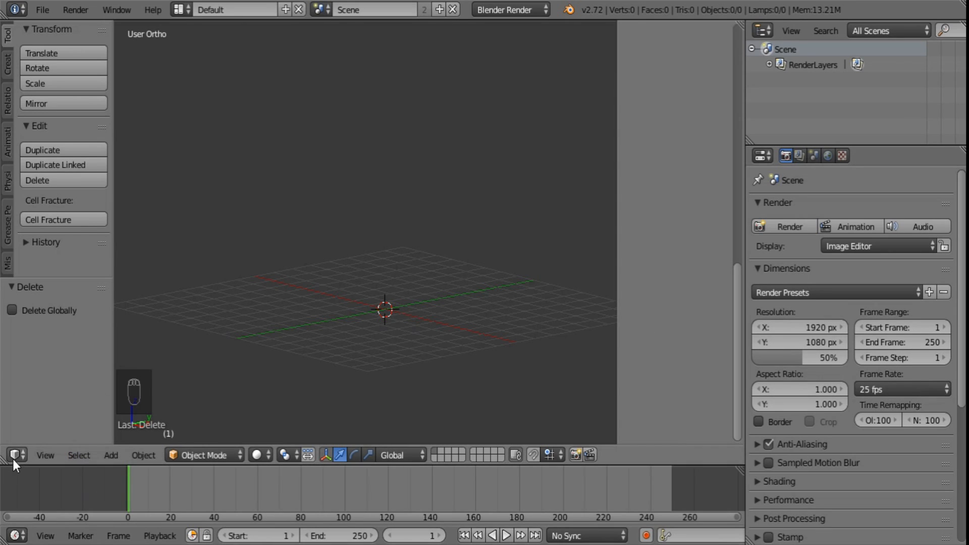
# - Switch the 3D View to a Video Sequence Editor and add the first Scene as a strip
pyautogui.click(15, 454)
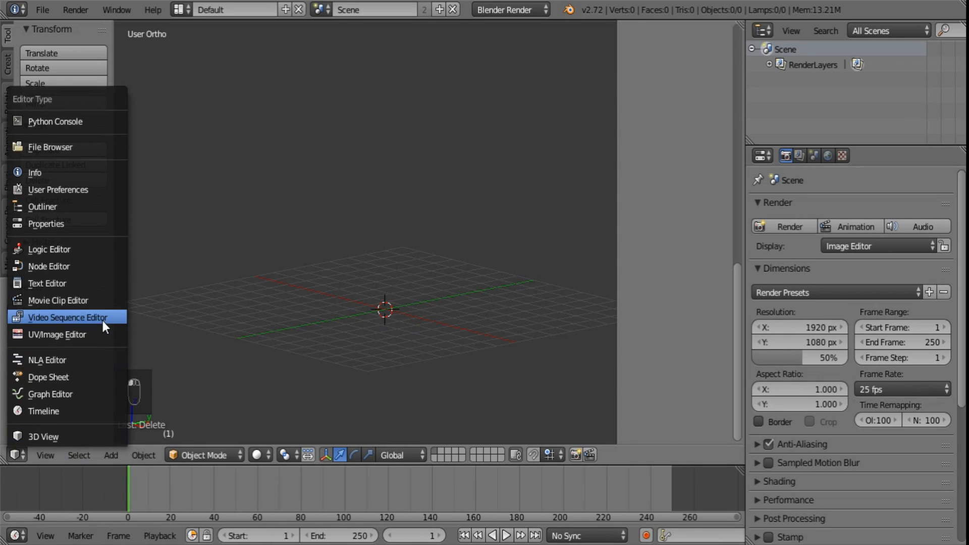
pyautogui.click(66, 317)
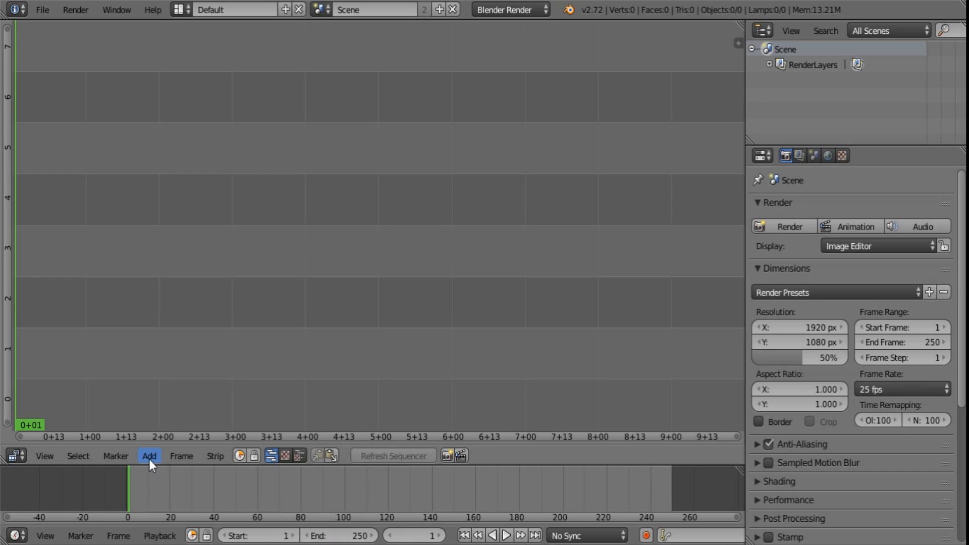
pyautogui.click(149, 455)
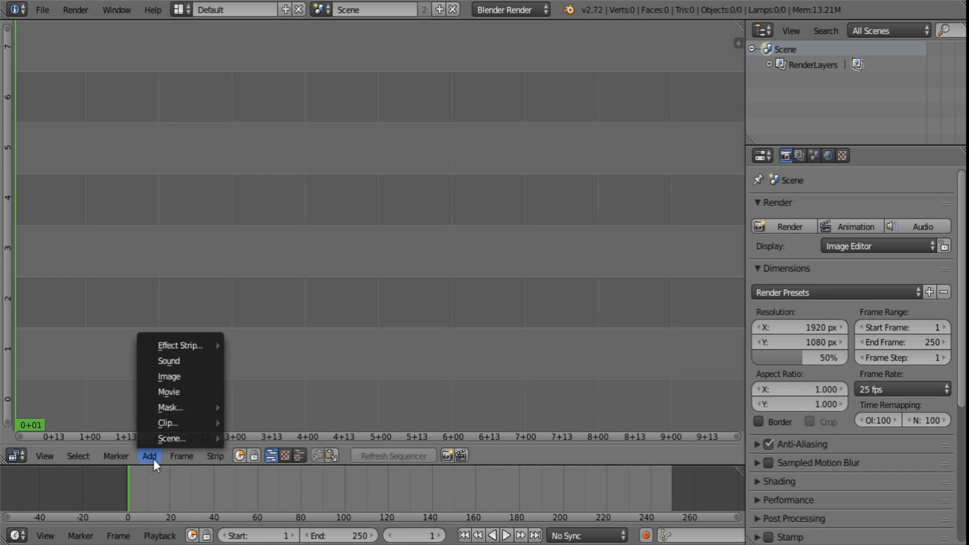
pyautogui.moveTo(172, 438)
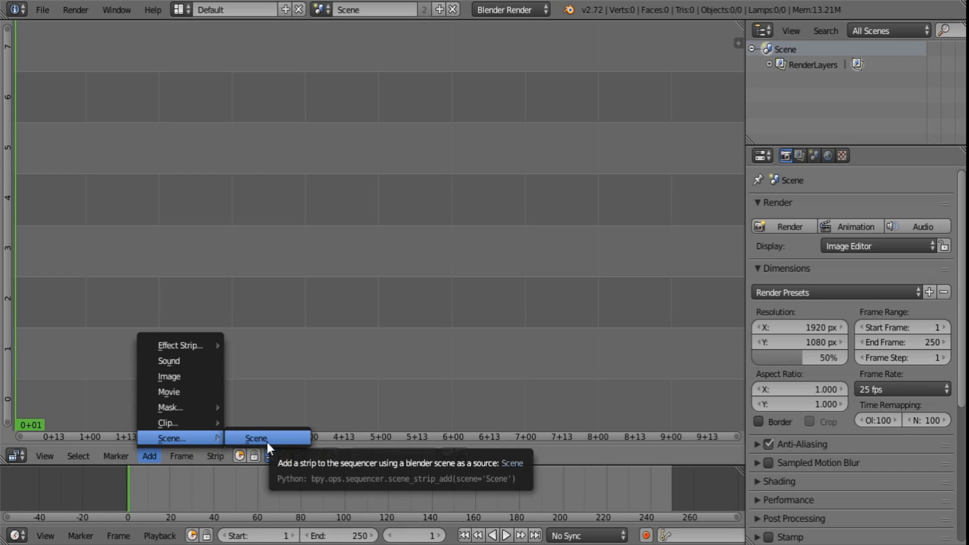
pyautogui.click(255, 437)
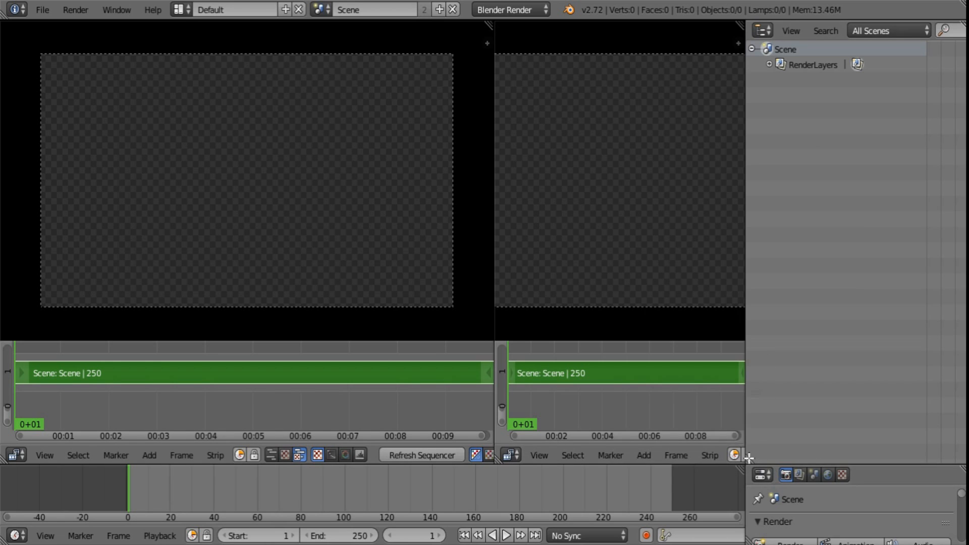
# - Open the editor type list for the right-hand sequencer view
pyautogui.click(510, 455)
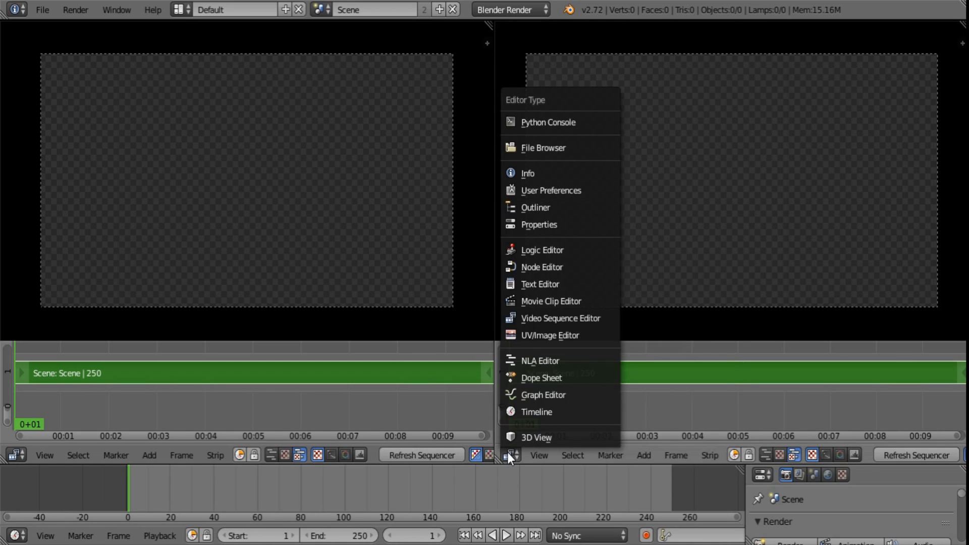
# - Turn the right-hand view into a Node Editor
pyautogui.click(542, 267)
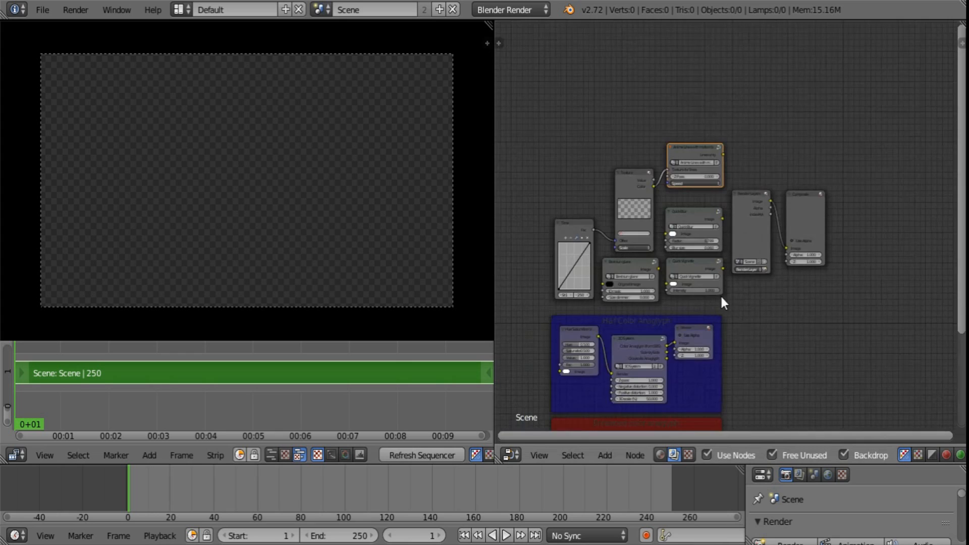
pyautogui.scroll(-3)
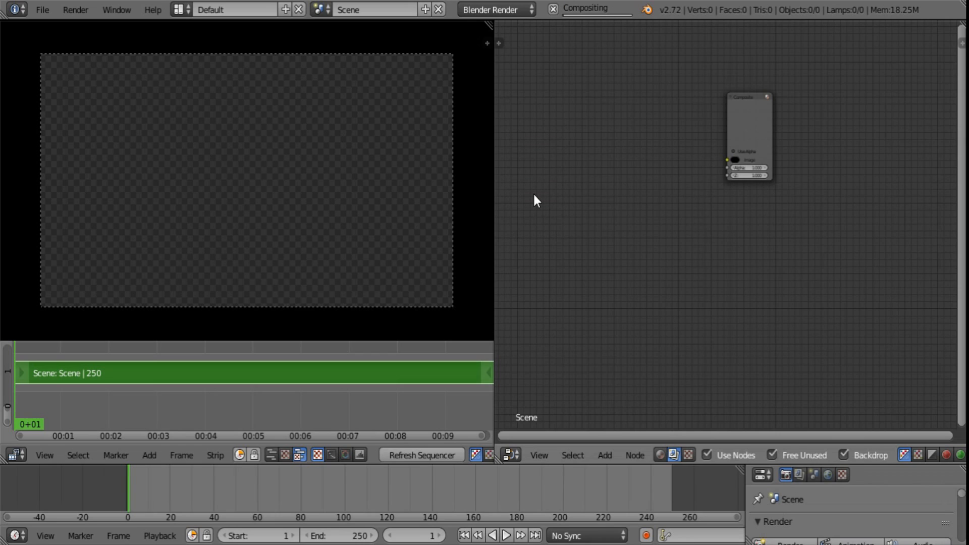
# - Place a Movie Clip input node beside the Composite node
pyautogui.click(604, 455)
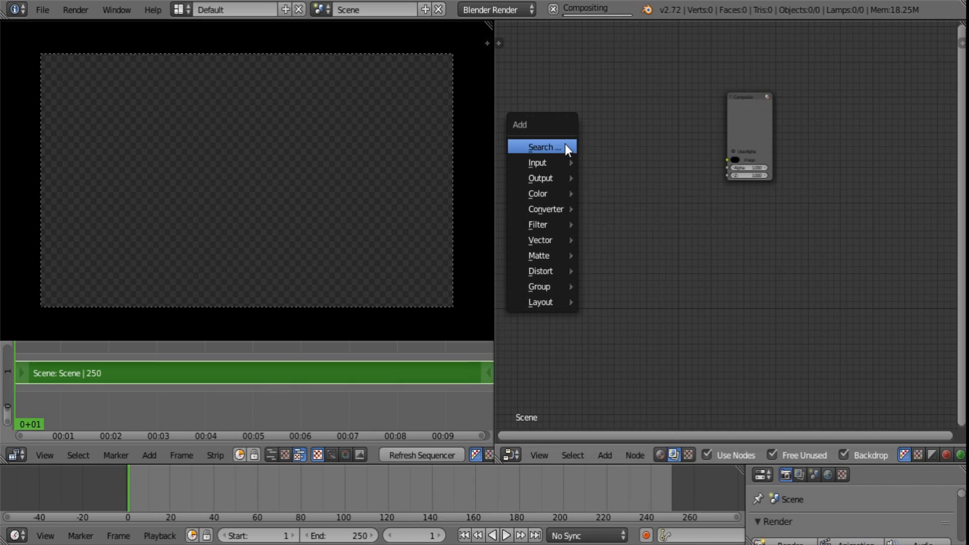
pyautogui.moveTo(602, 177)
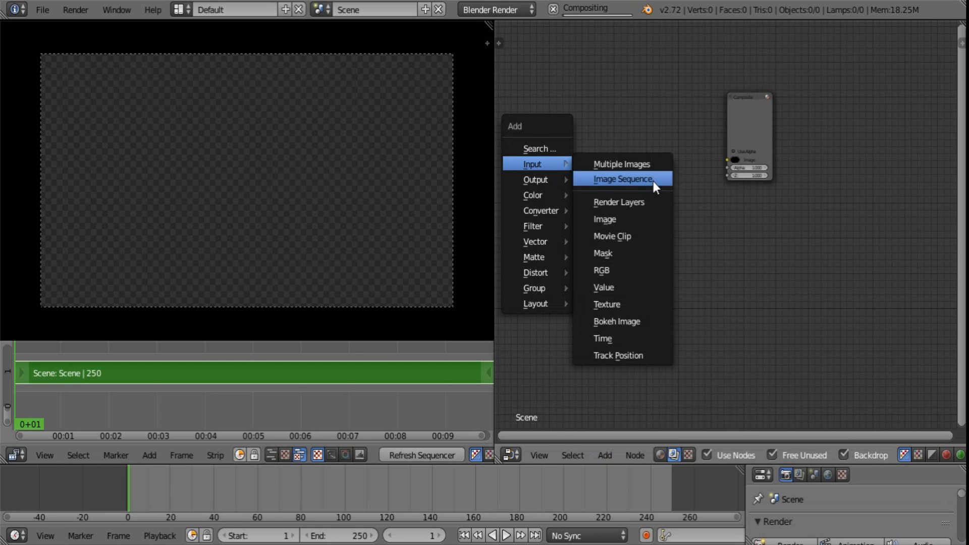
pyautogui.moveTo(638, 250)
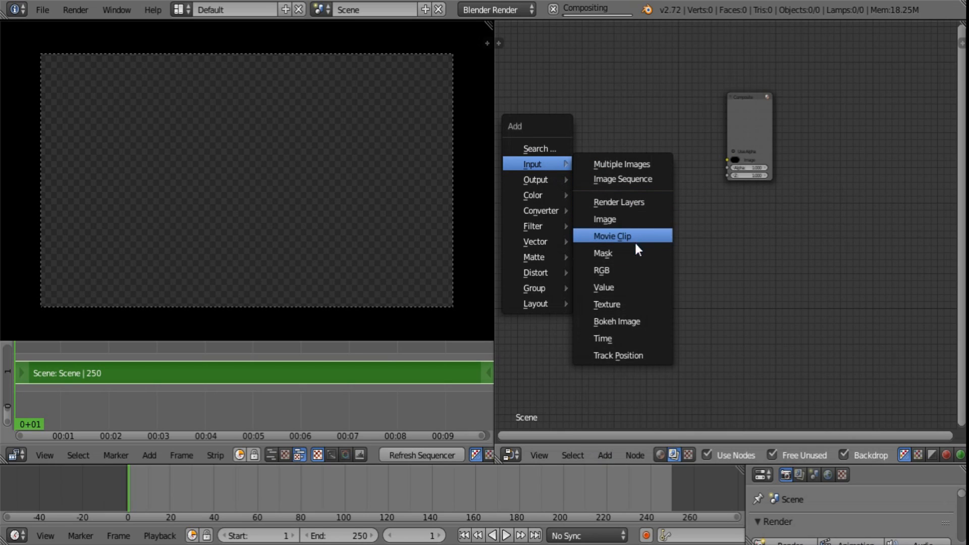
pyautogui.moveTo(638, 315)
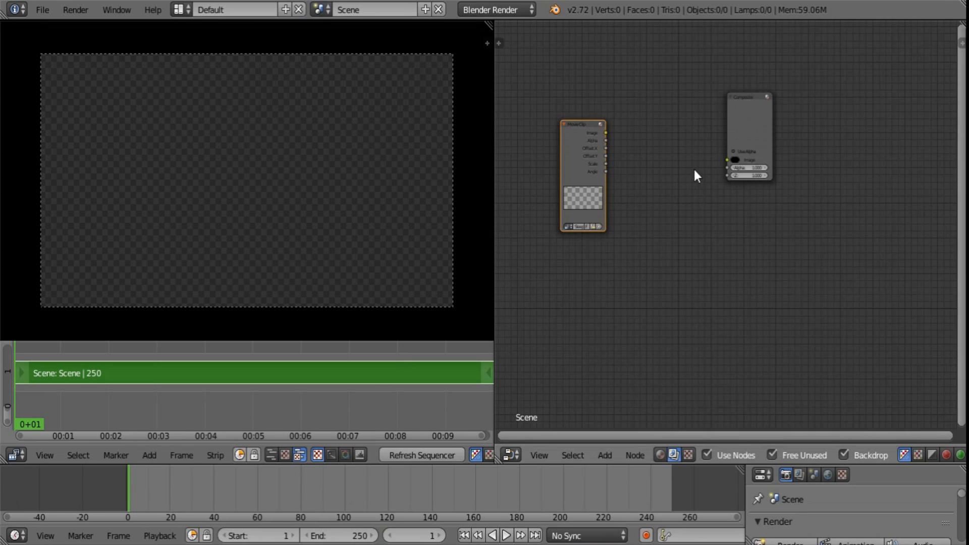
pyautogui.scroll(3)
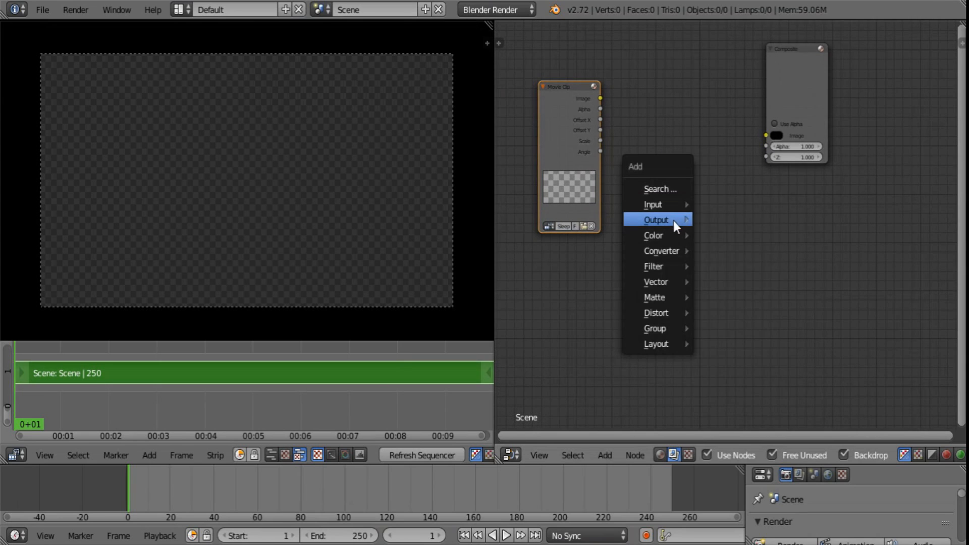
# - Add a Viewer output node to the compositing tree
pyautogui.click(655, 219)
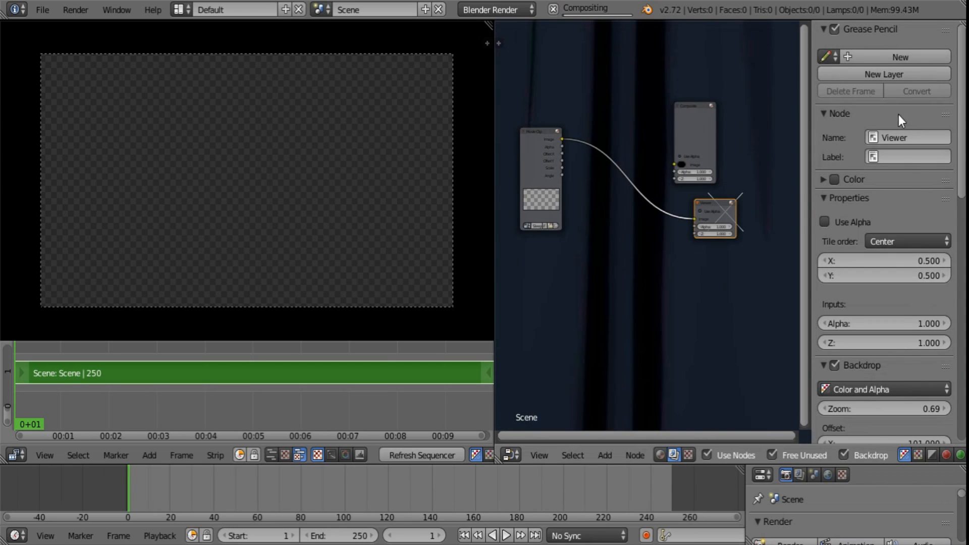
pyautogui.scroll(-3)
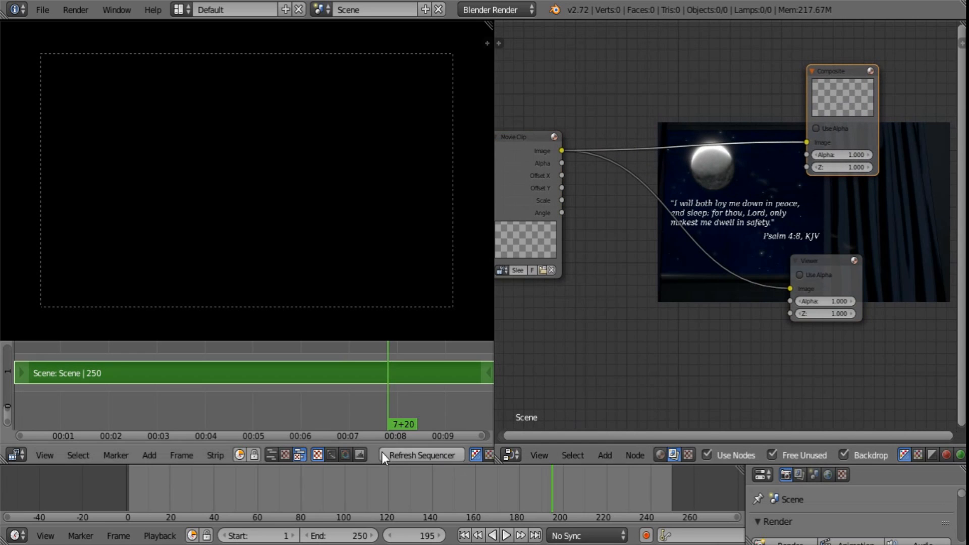
pyautogui.click(422, 455)
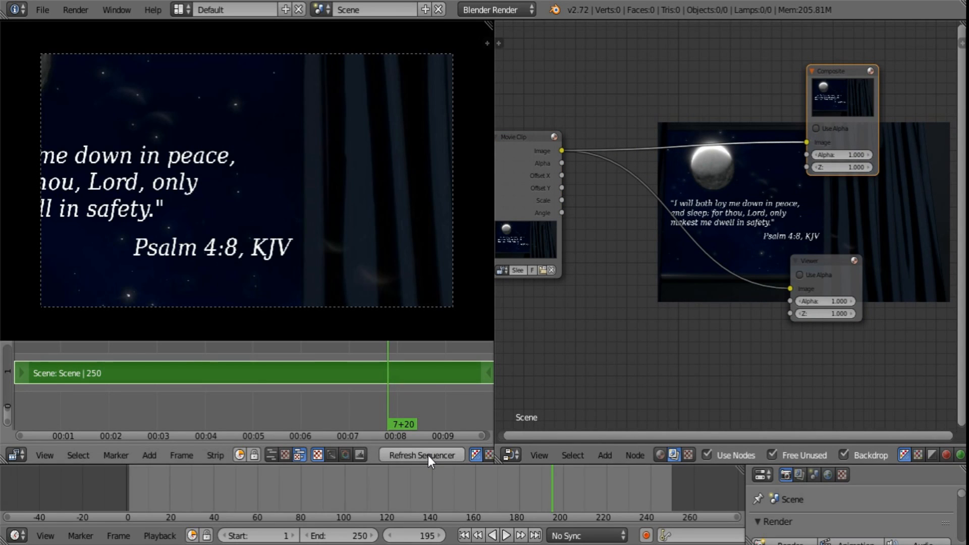
pyautogui.moveTo(691, 343)
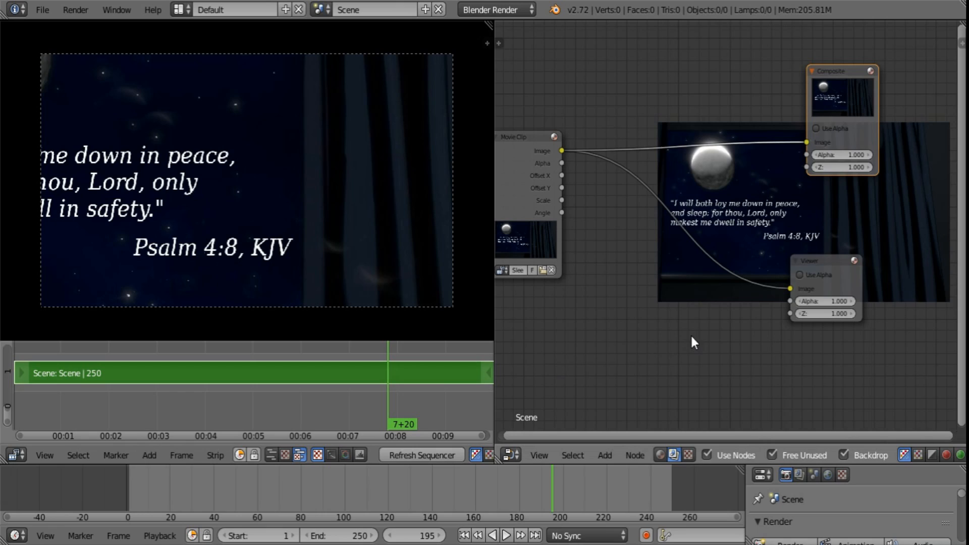
pyautogui.moveTo(711, 155)
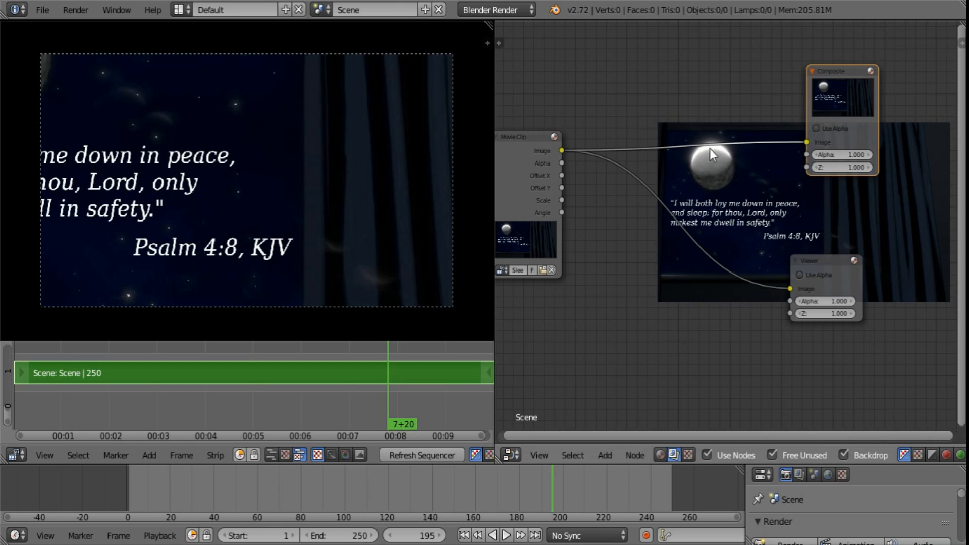
pyautogui.moveTo(759, 154)
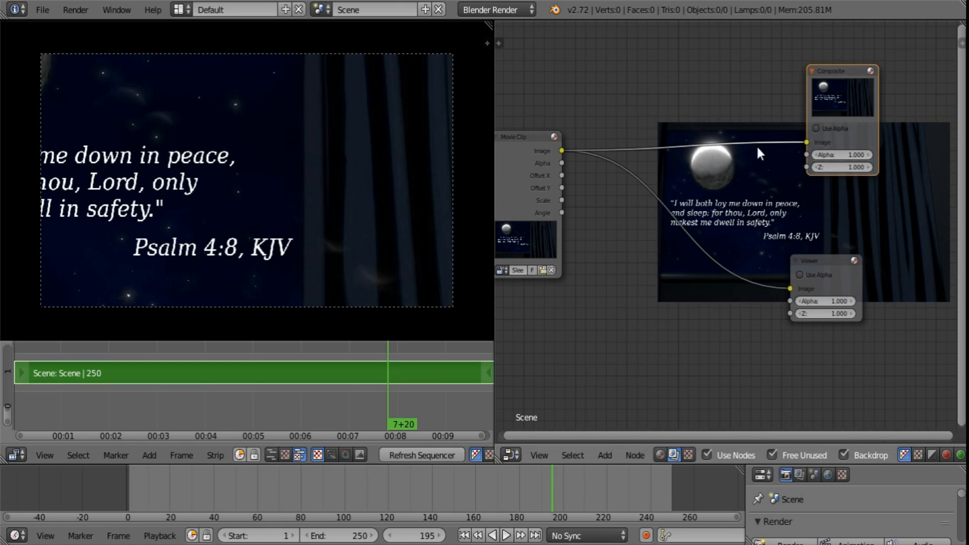
pyautogui.moveTo(820, 245)
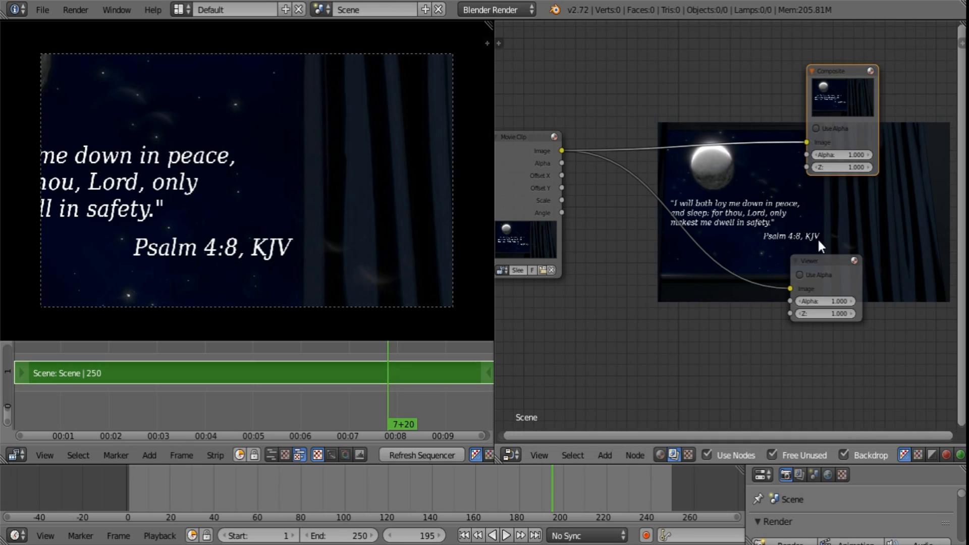
pyautogui.moveTo(883, 190)
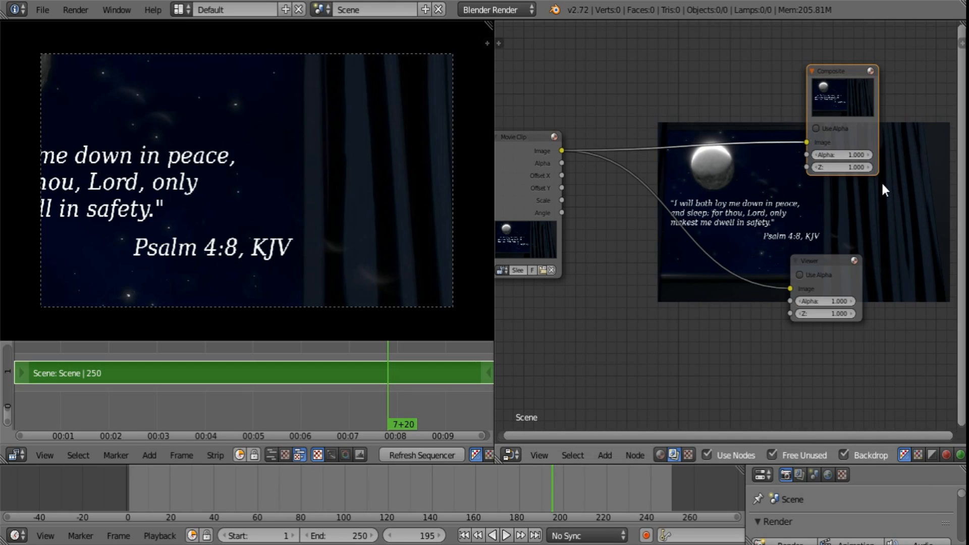
pyautogui.moveTo(826, 473)
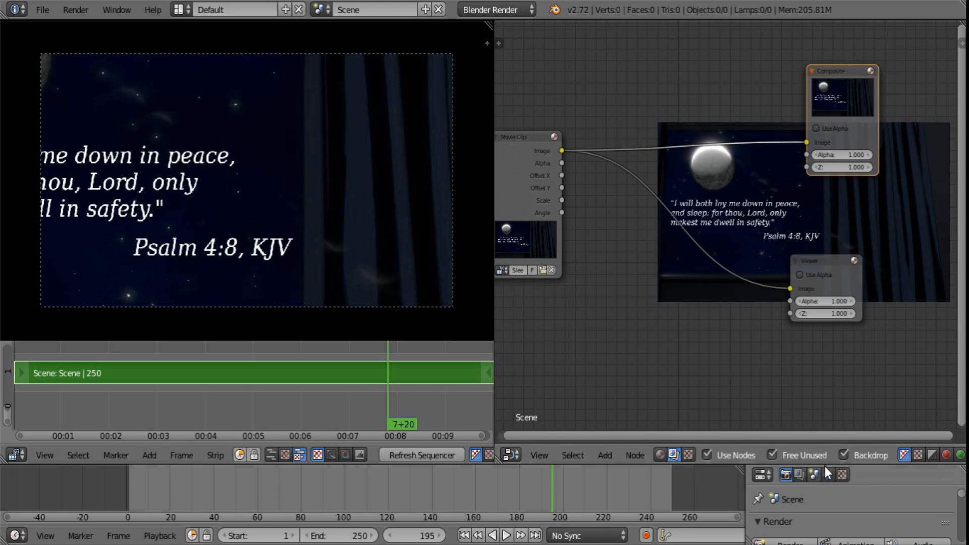
pyautogui.moveTo(867, 512)
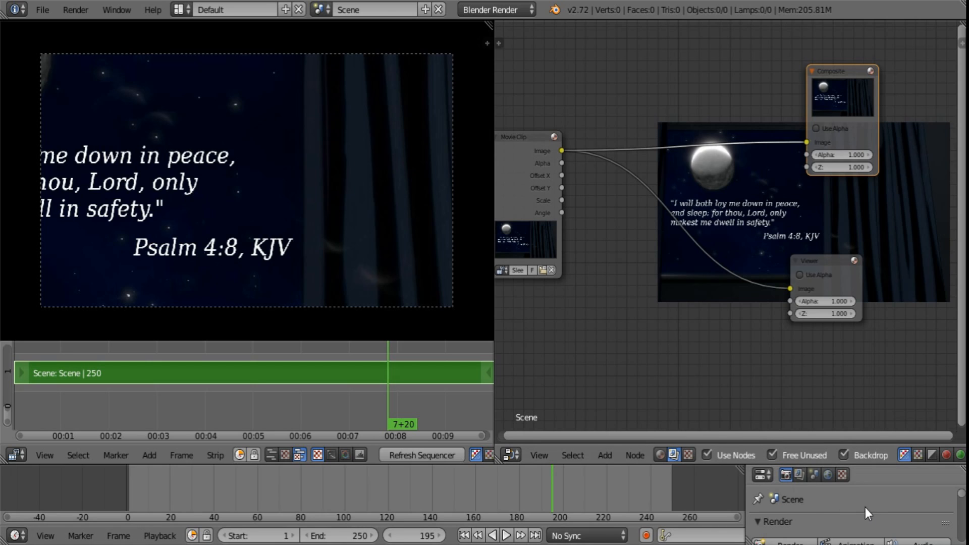
pyautogui.click(774, 520)
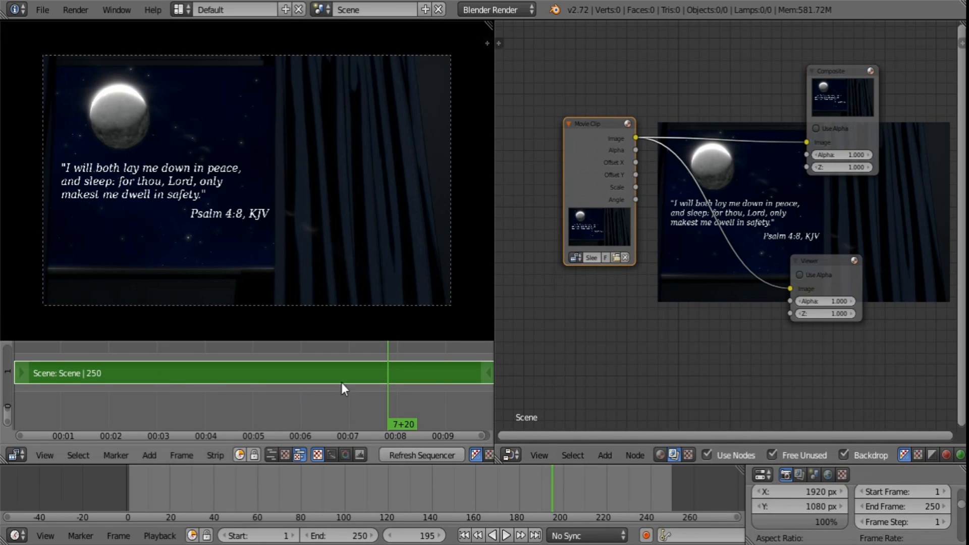
pyautogui.moveTo(441, 264)
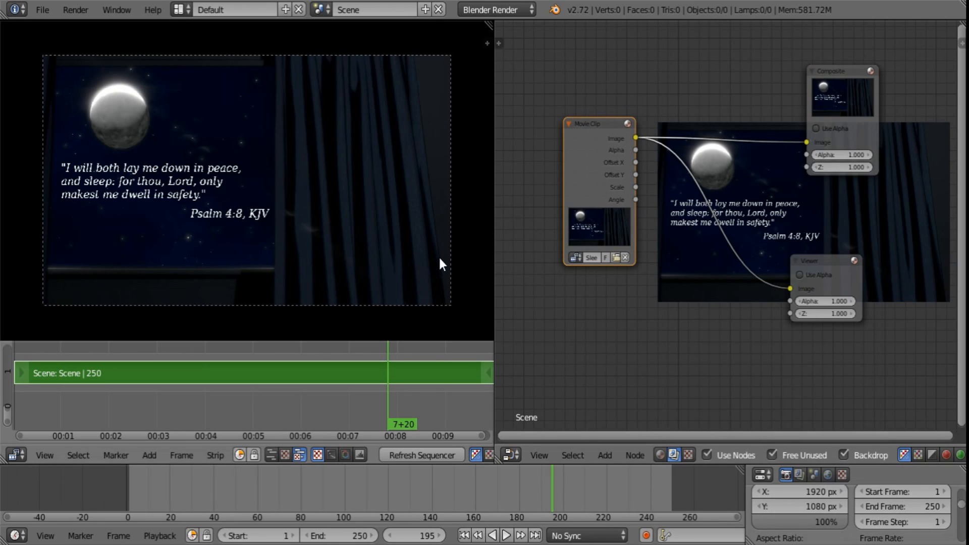
pyautogui.moveTo(198, 151)
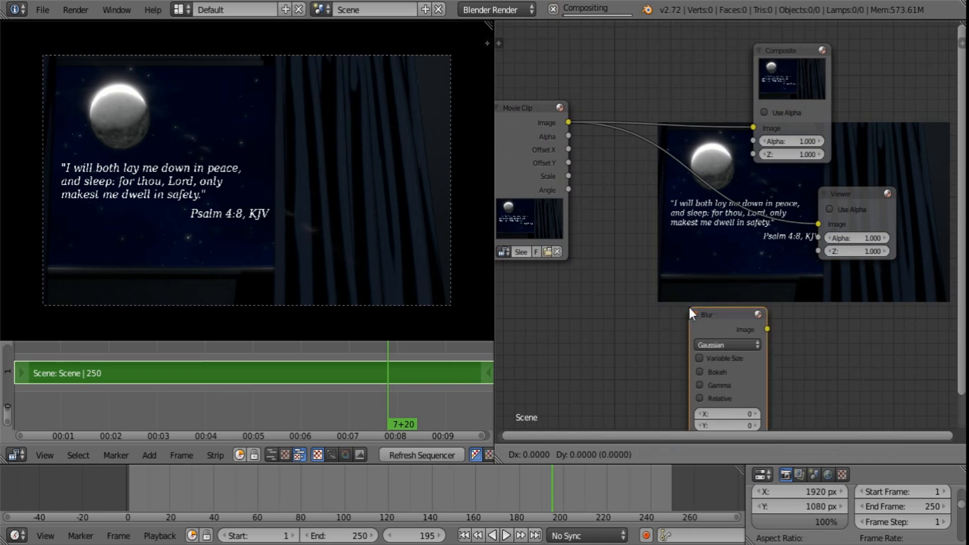
# - Set the Blur node to Fast Gaussian with relative sizing, and start editing the output path
pyautogui.click(726, 344)
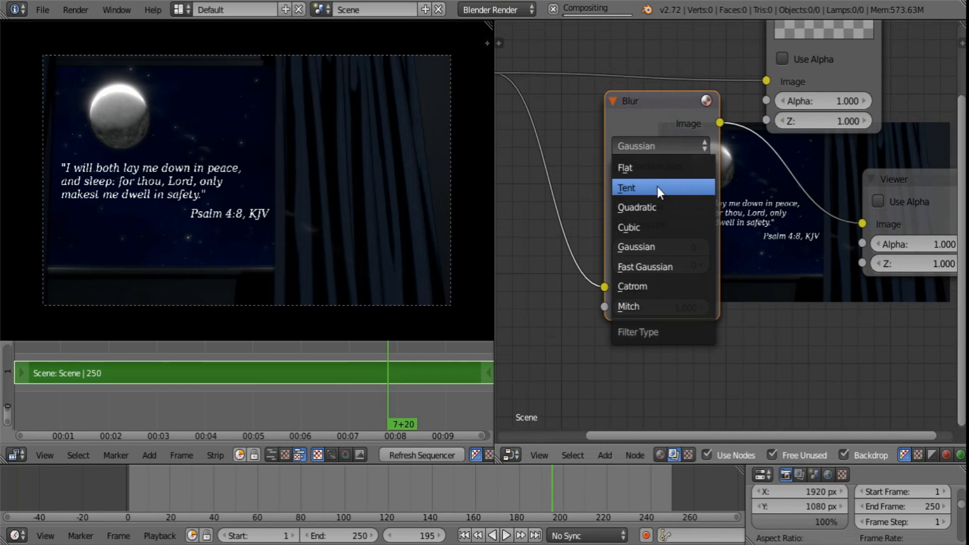
pyautogui.click(644, 266)
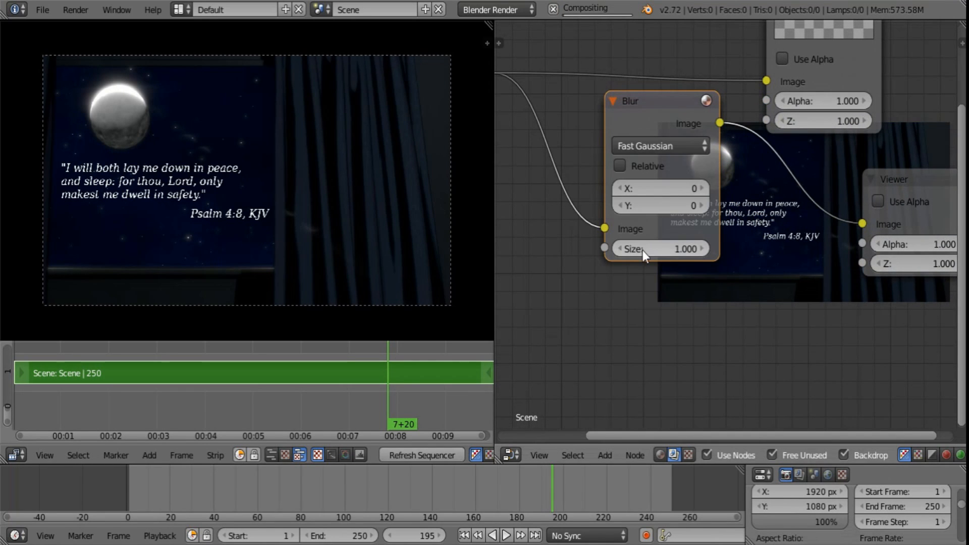
pyautogui.click(620, 166)
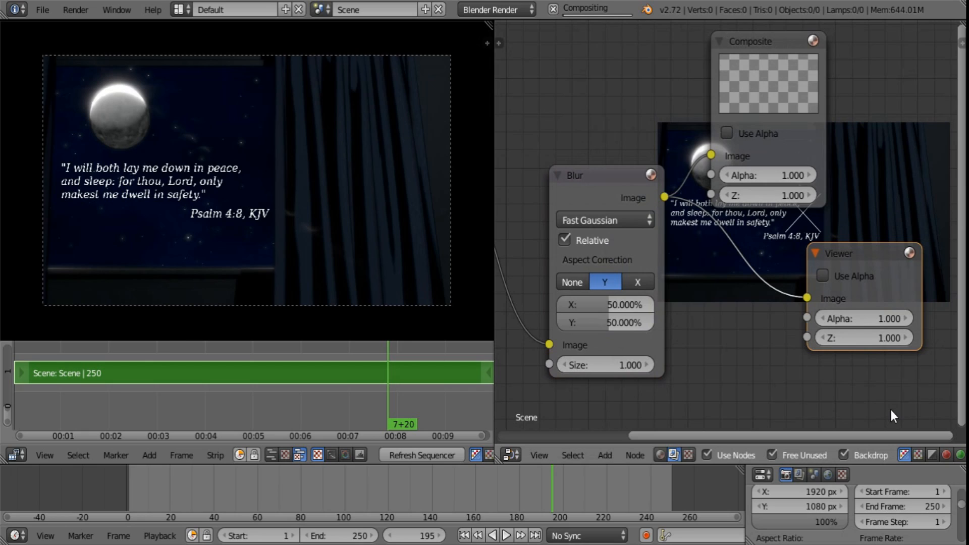
pyautogui.moveTo(611, 230)
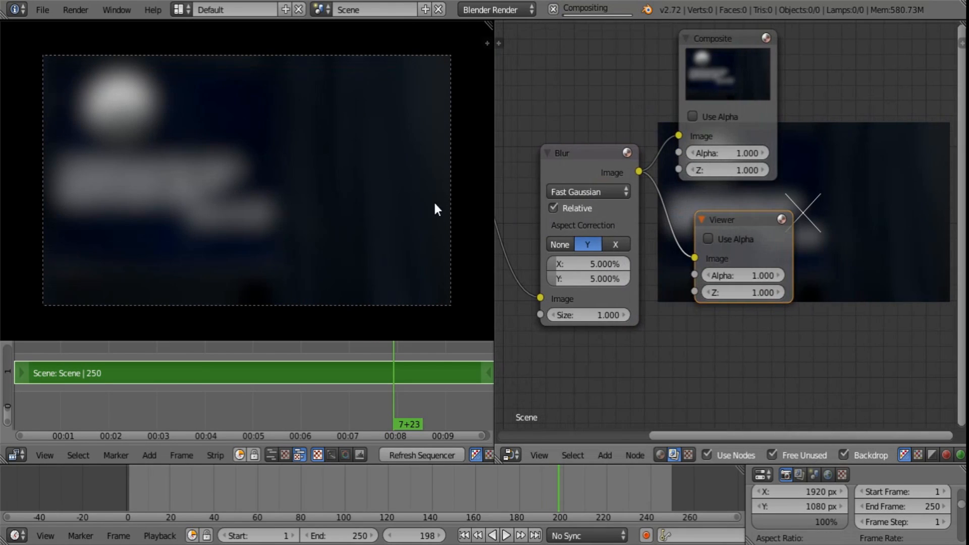
pyautogui.moveTo(276, 399)
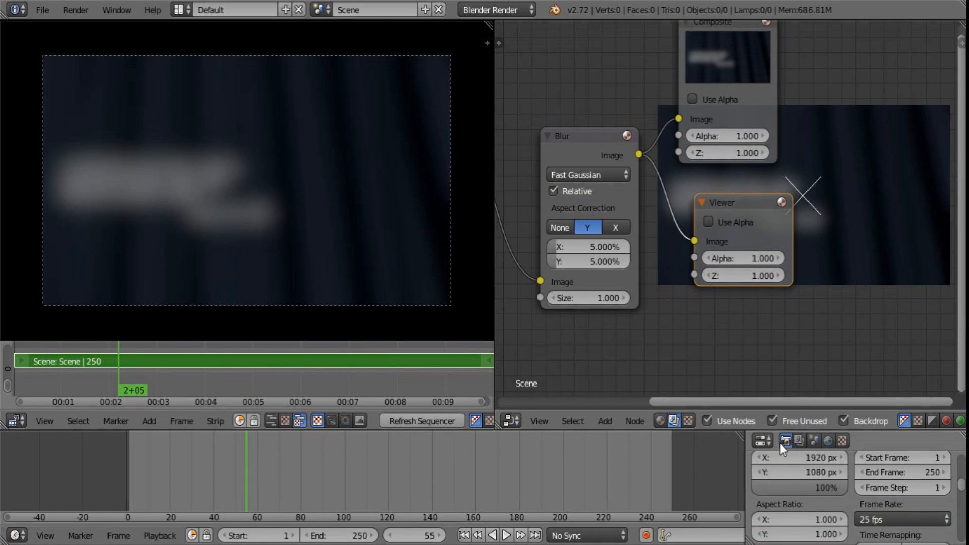
pyautogui.click(797, 441)
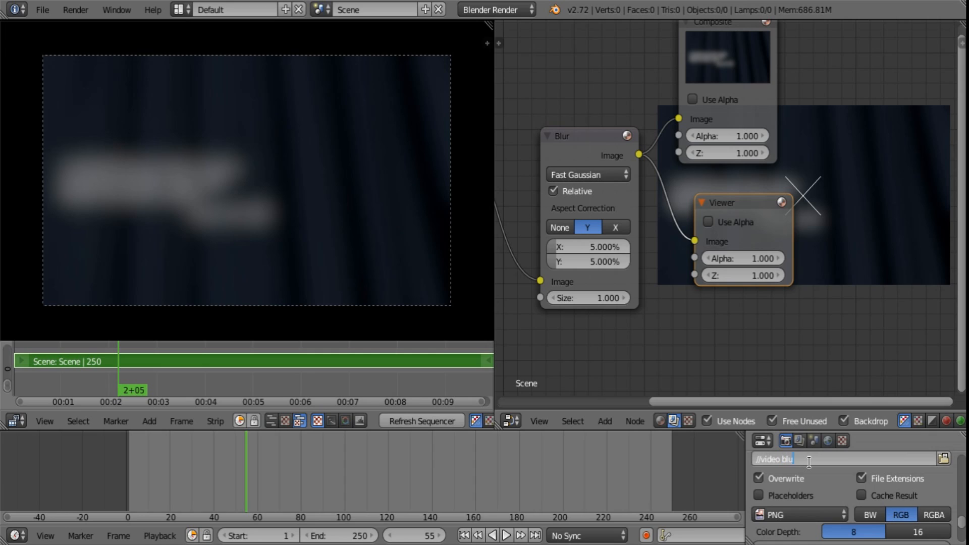
# - Set the render output path to 'video blurred' with Ogg Theora file format
pyautogui.write('rred')
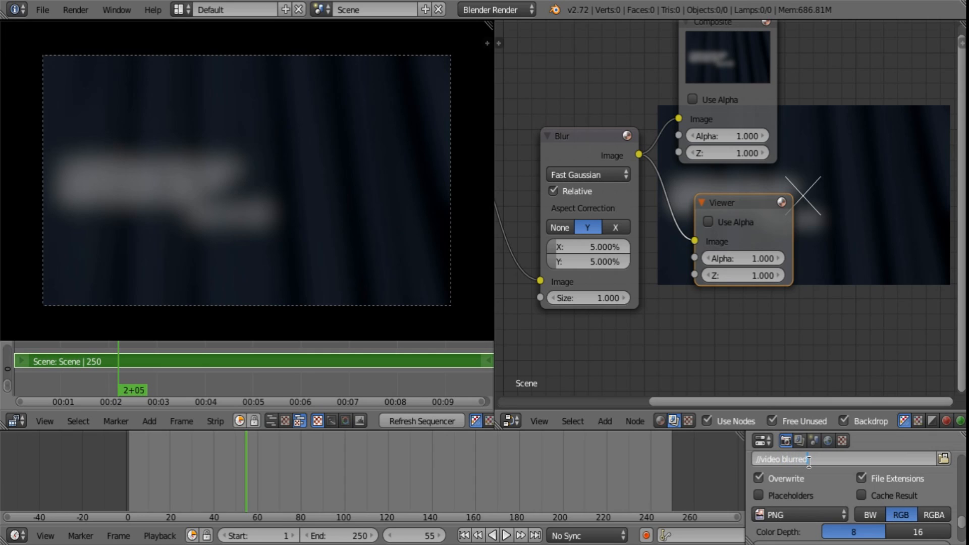
pyautogui.write('.o')
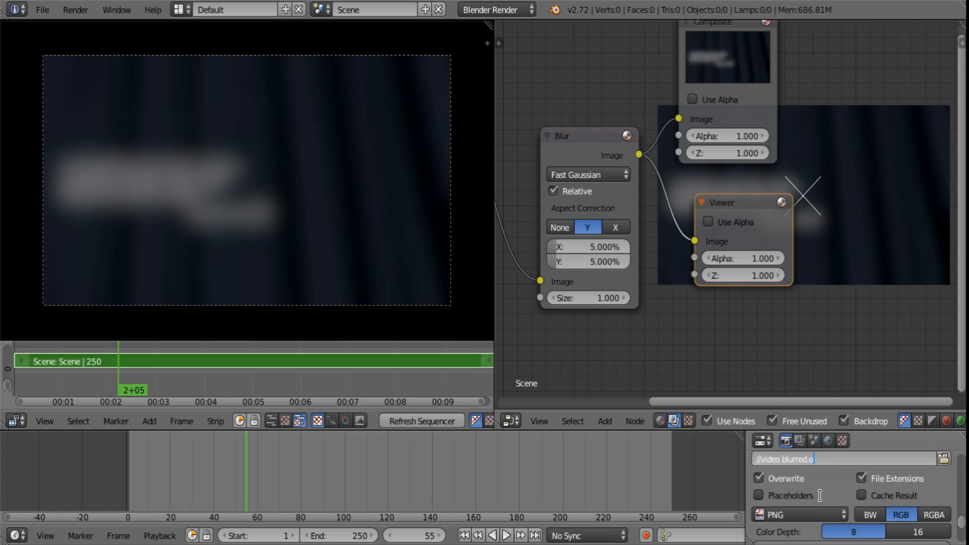
pyautogui.click(797, 513)
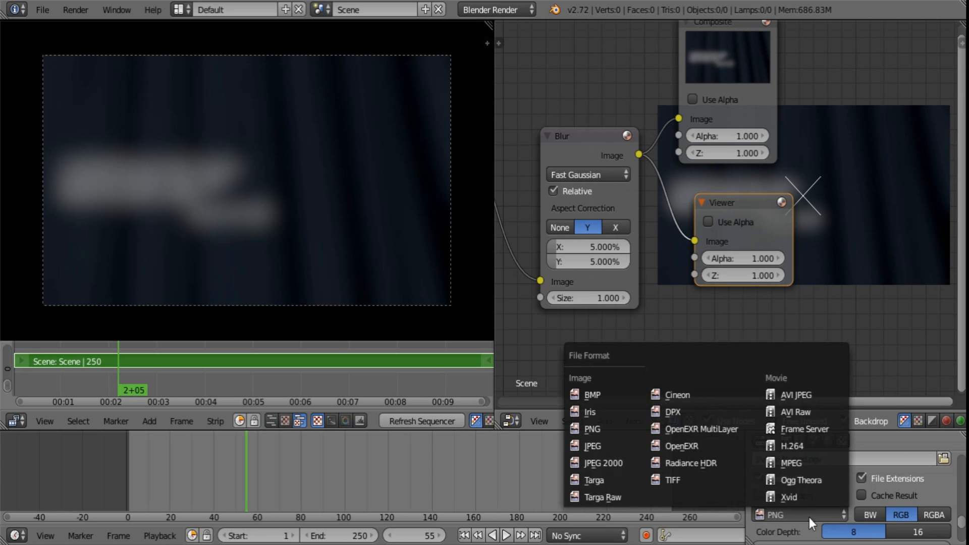
pyautogui.click(801, 479)
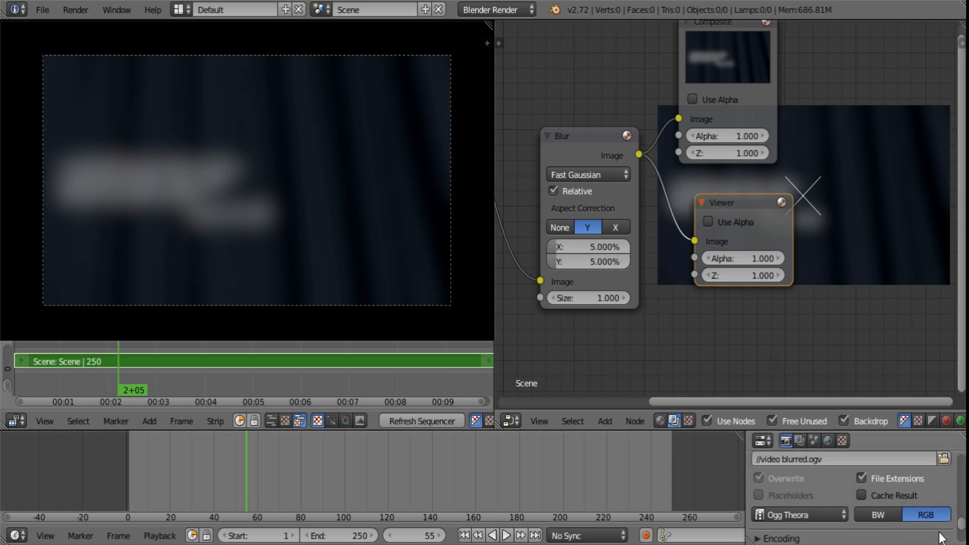
pyautogui.click(785, 440)
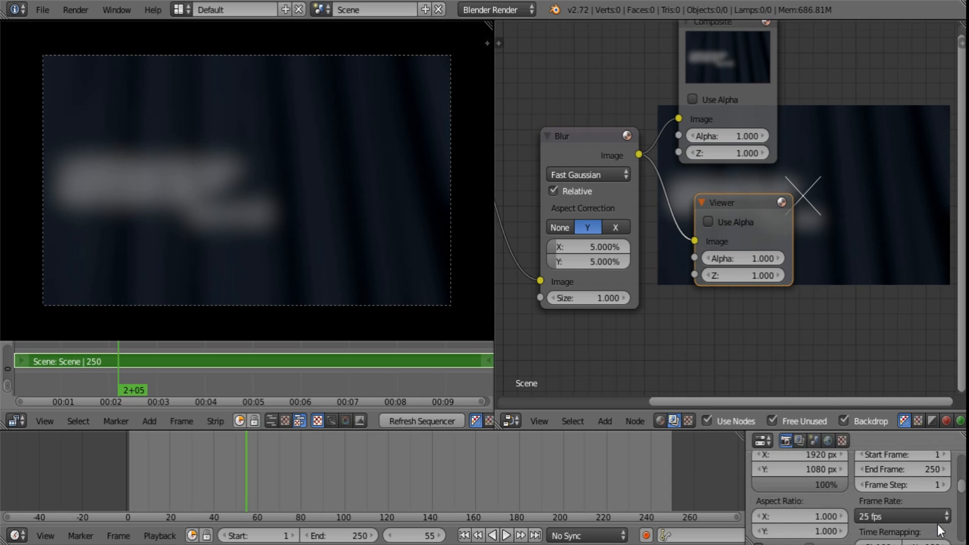
pyautogui.click(785, 440)
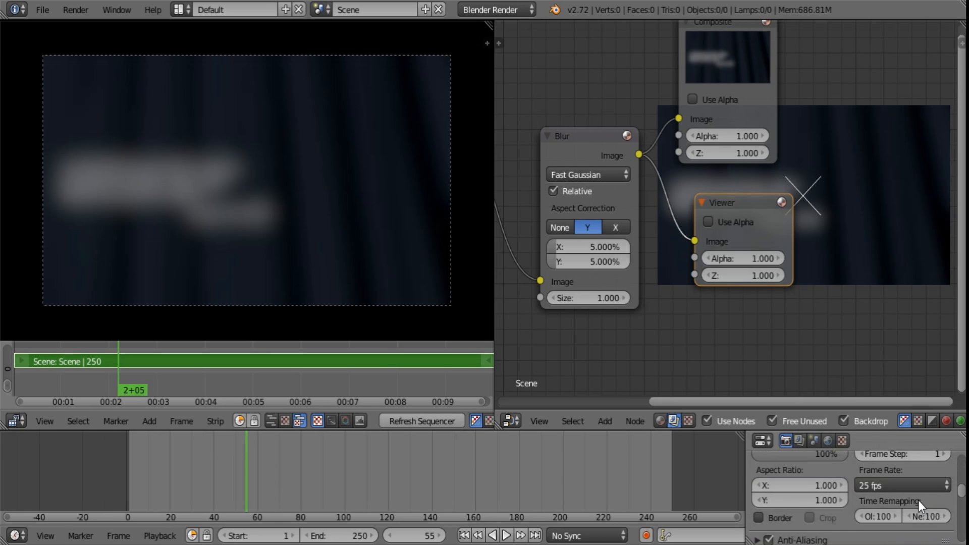
pyautogui.scroll(-3)
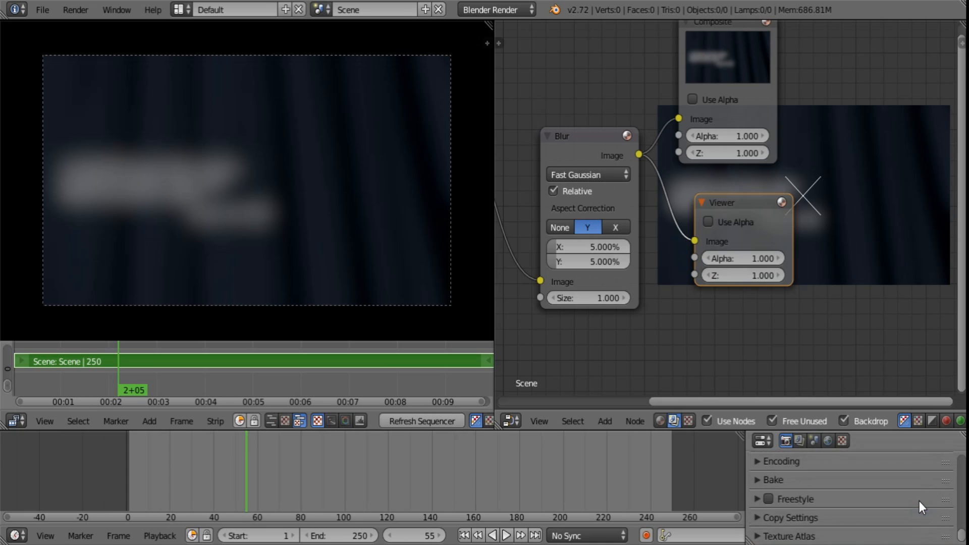
# - Render the animation and show the Viewer Node image in the left image editor
pyautogui.click(760, 440)
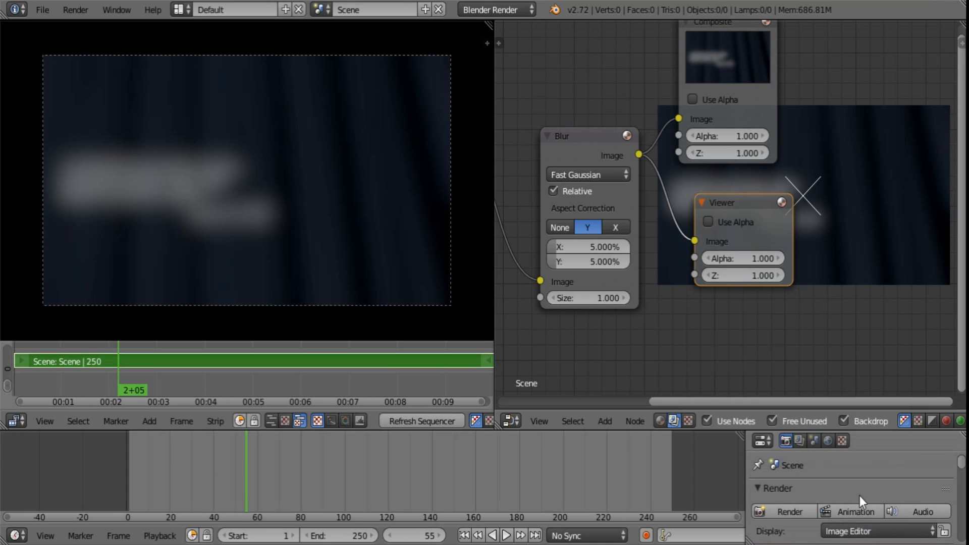
pyautogui.moveTo(856, 525)
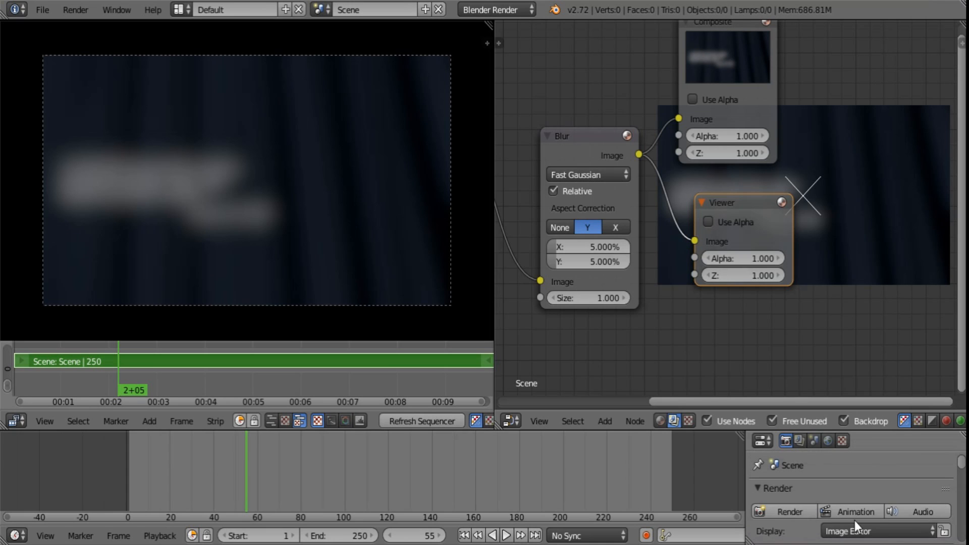
pyautogui.moveTo(855, 512)
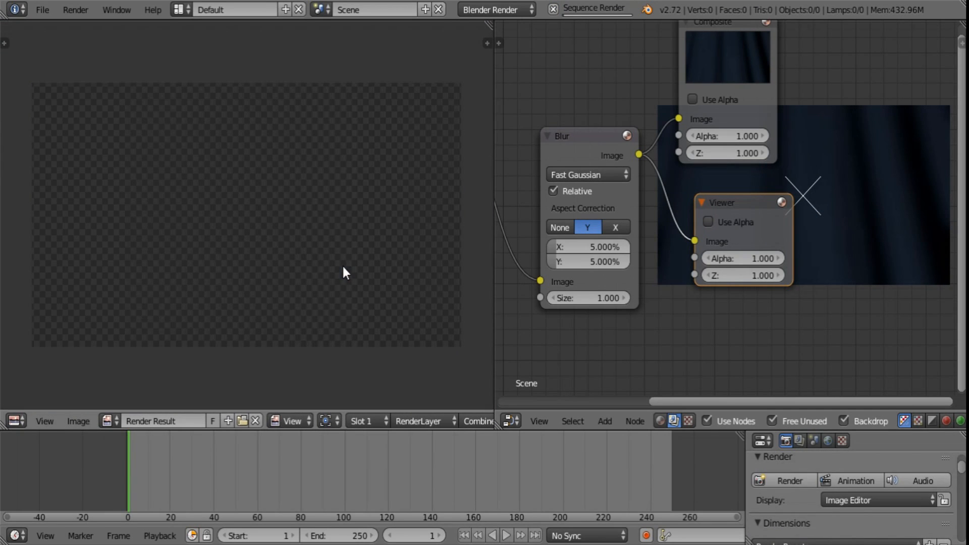
pyautogui.click(110, 421)
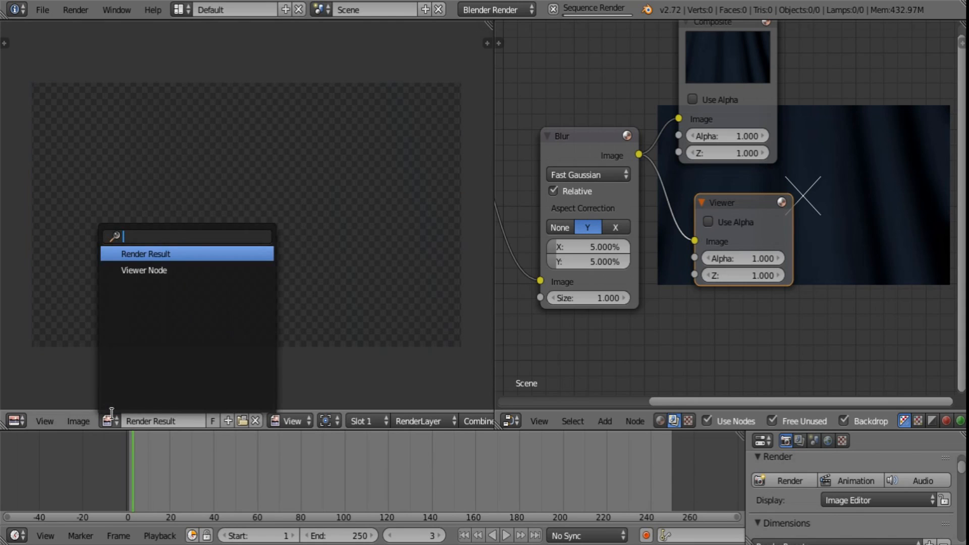
pyautogui.click(144, 270)
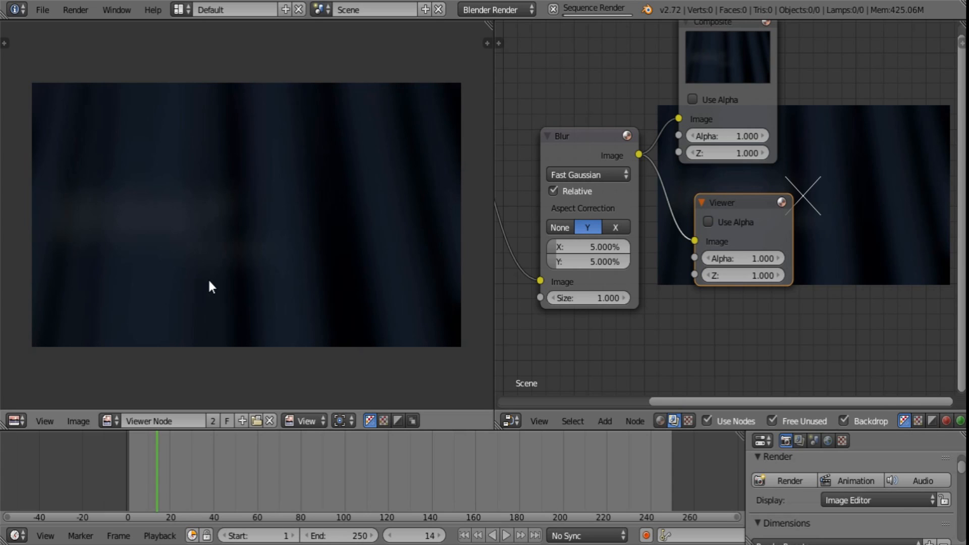
pyautogui.click(437, 535)
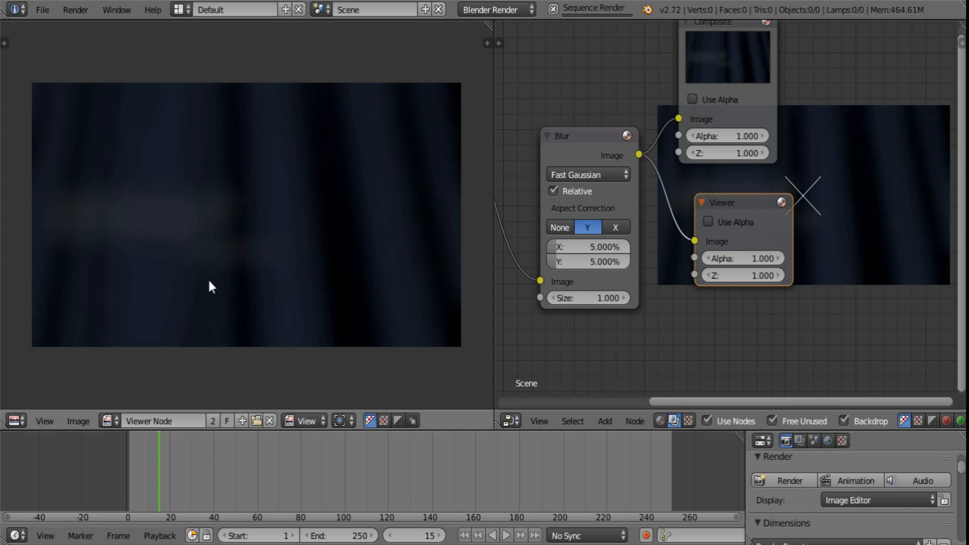